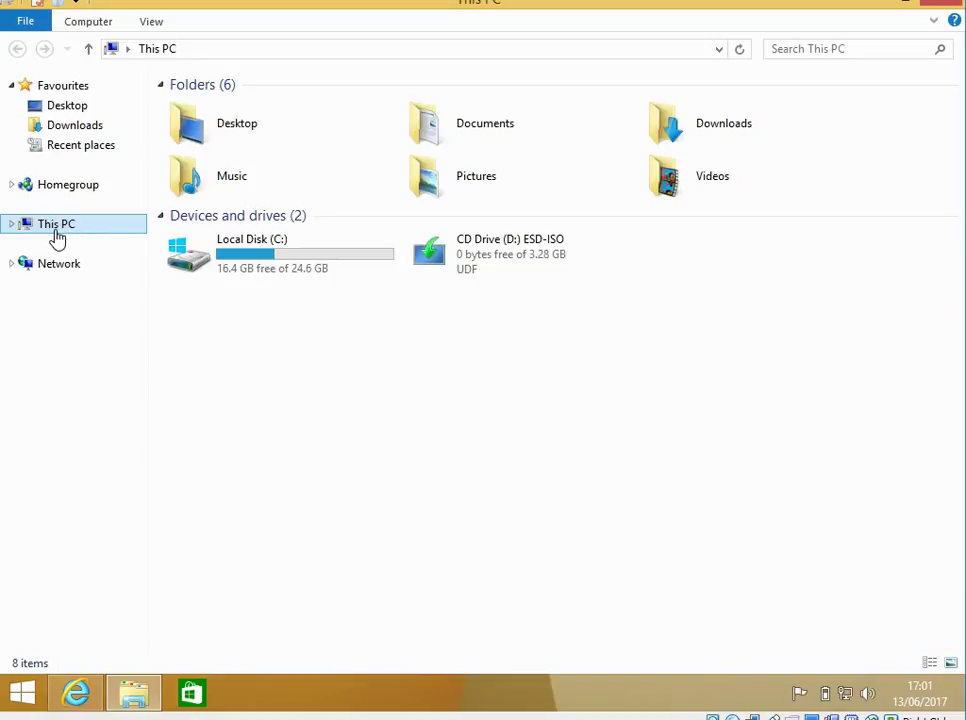
View the system properties of This PC from the navigation pane.
{"action": "right_click", "coordinate": [56, 224]}
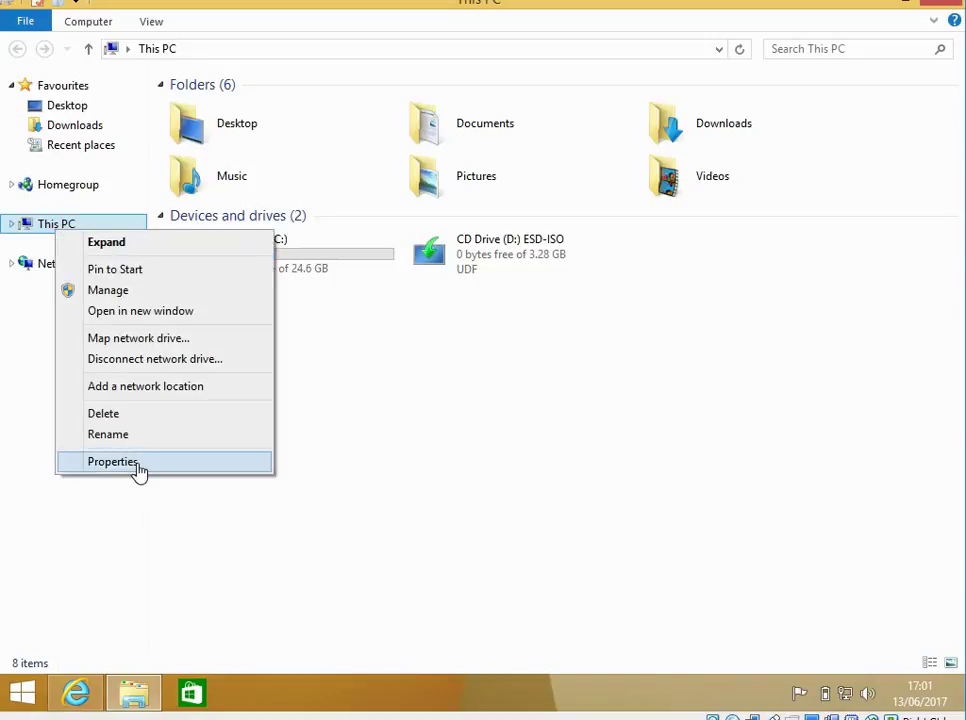
{"action": "left_click", "coordinate": [112, 460]}
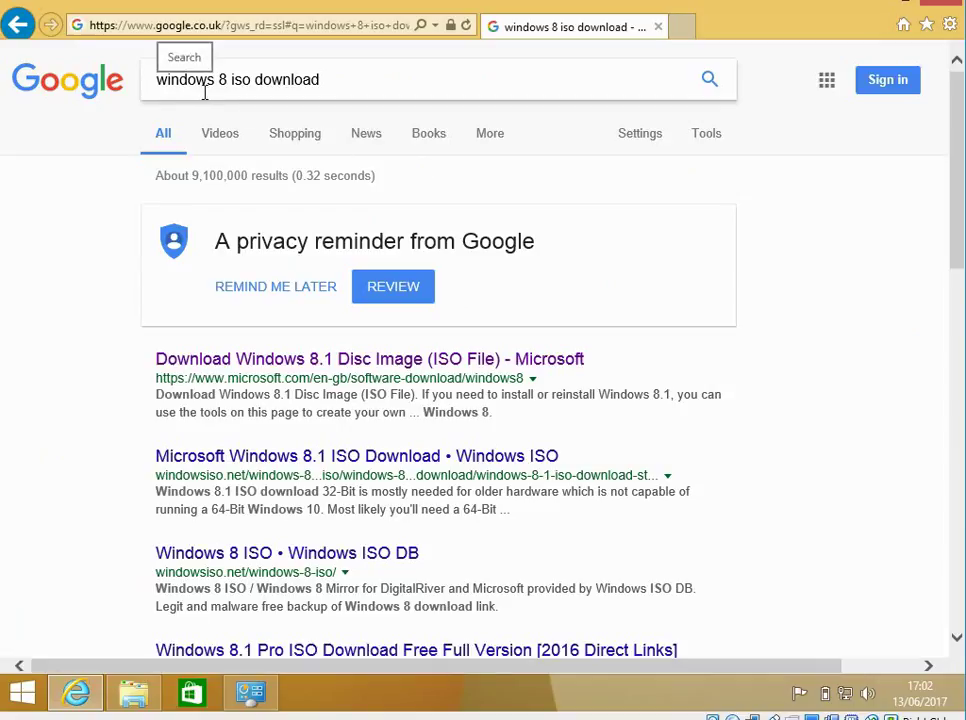
{"action": "mouse_move", "coordinate": [956, 136]}
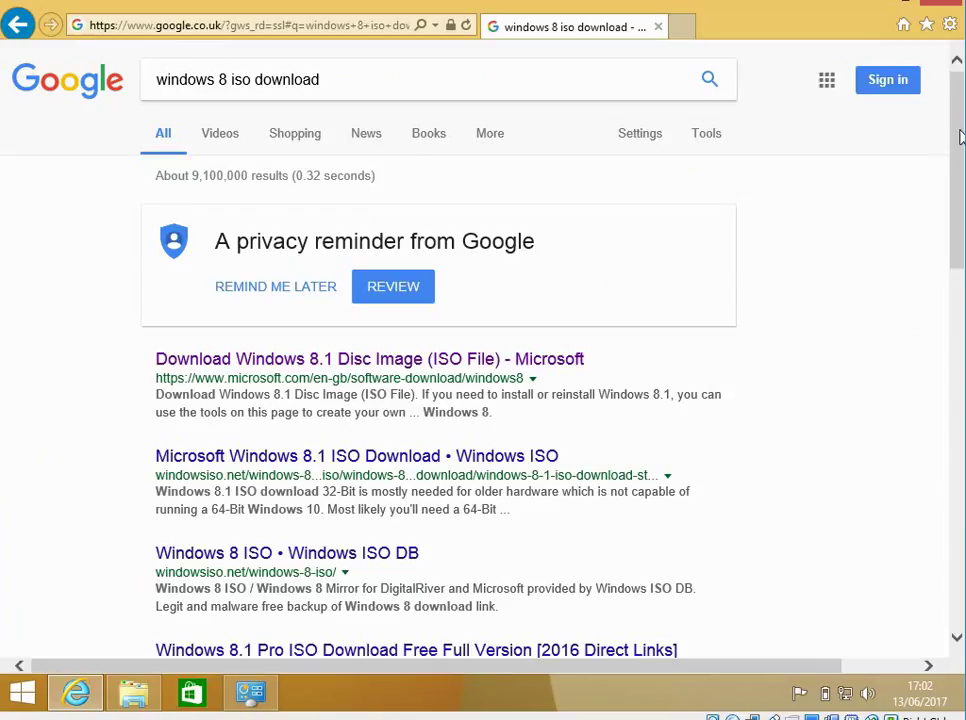
{"action": "scroll", "scroll_direction": "down", "scroll_amount": 3}
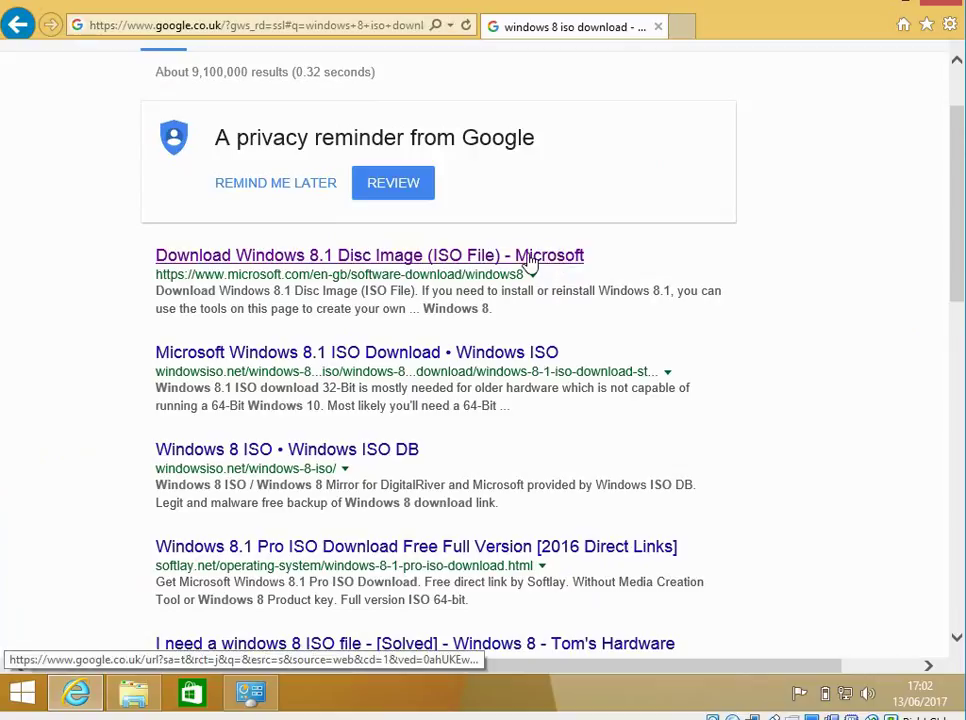
Download the media creation tool from Microsoft's Windows 8.1 disc image page.
{"action": "left_click", "coordinate": [368, 256]}
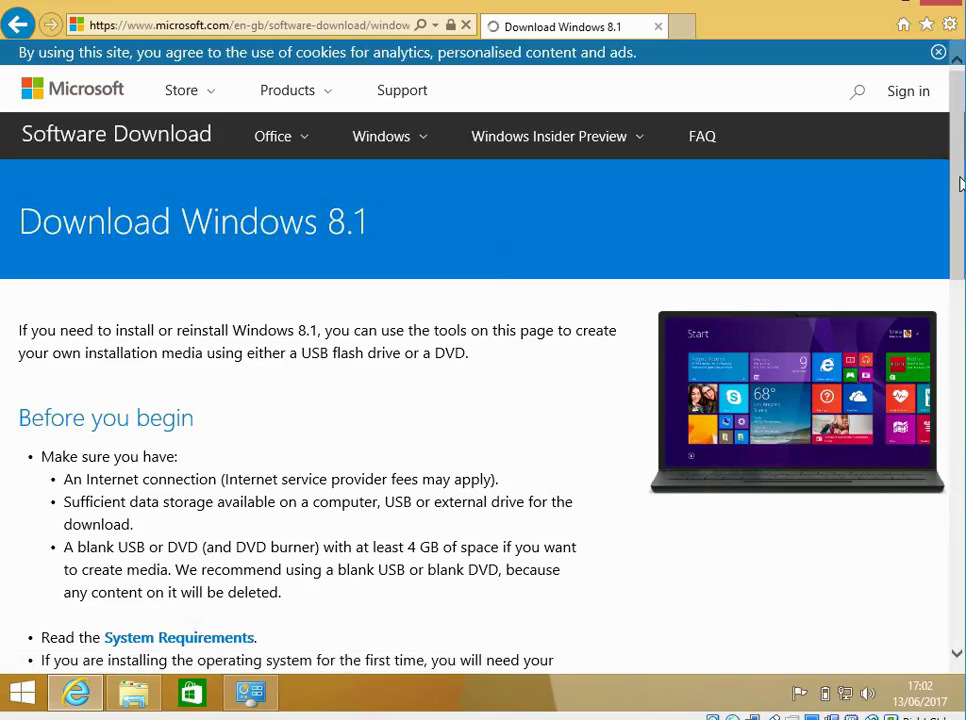
{"action": "scroll", "scroll_direction": "down", "scroll_amount": 3}
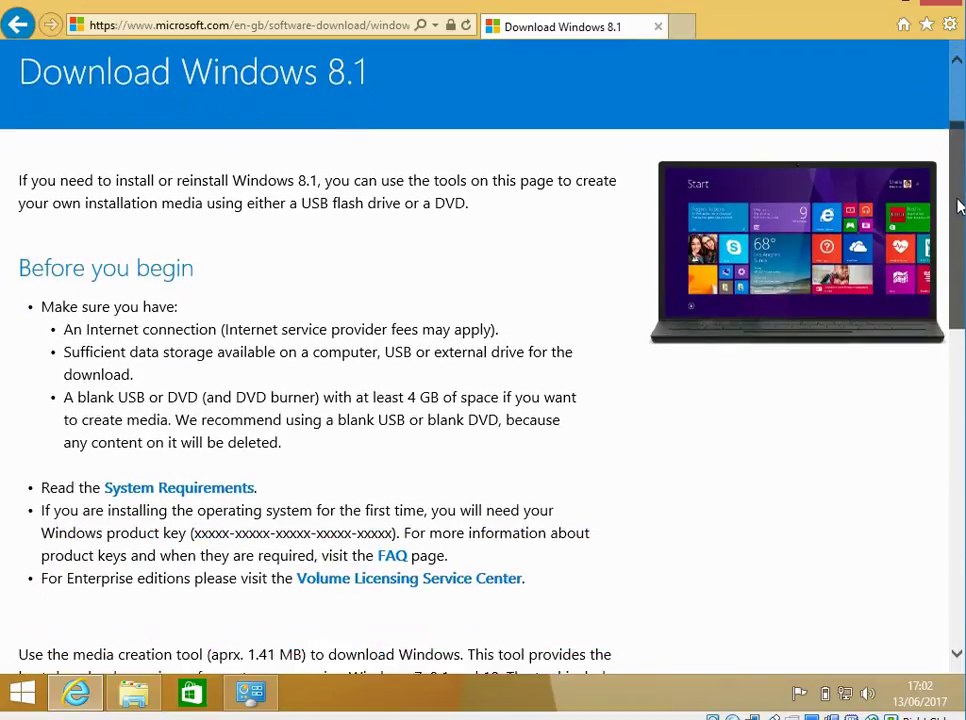
{"action": "scroll", "scroll_direction": "down", "scroll_amount": 3}
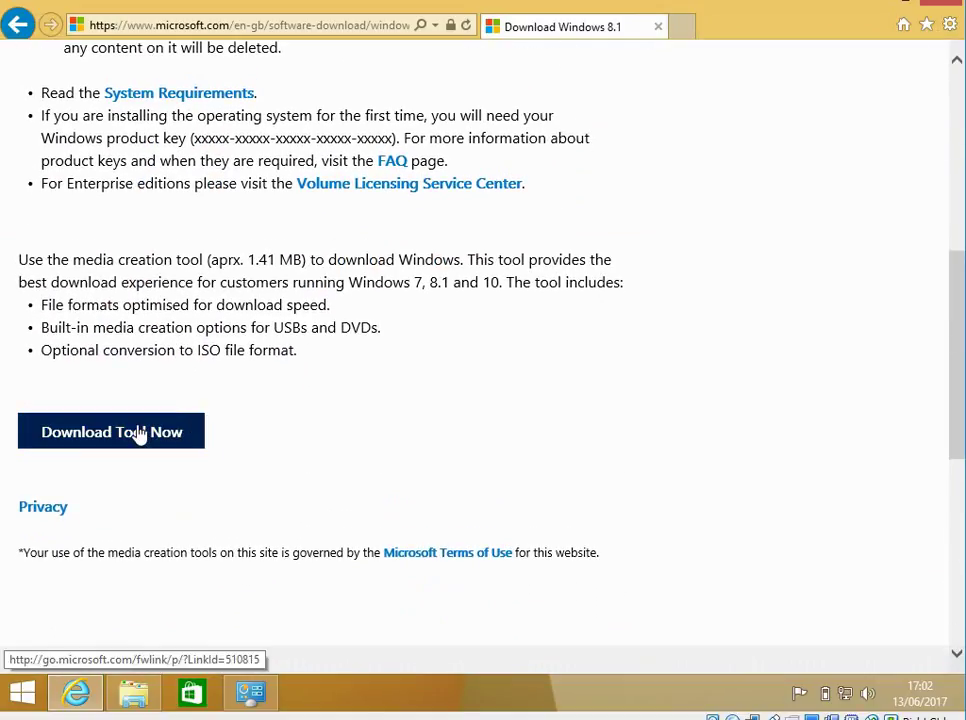
{"action": "left_click", "coordinate": [112, 432]}
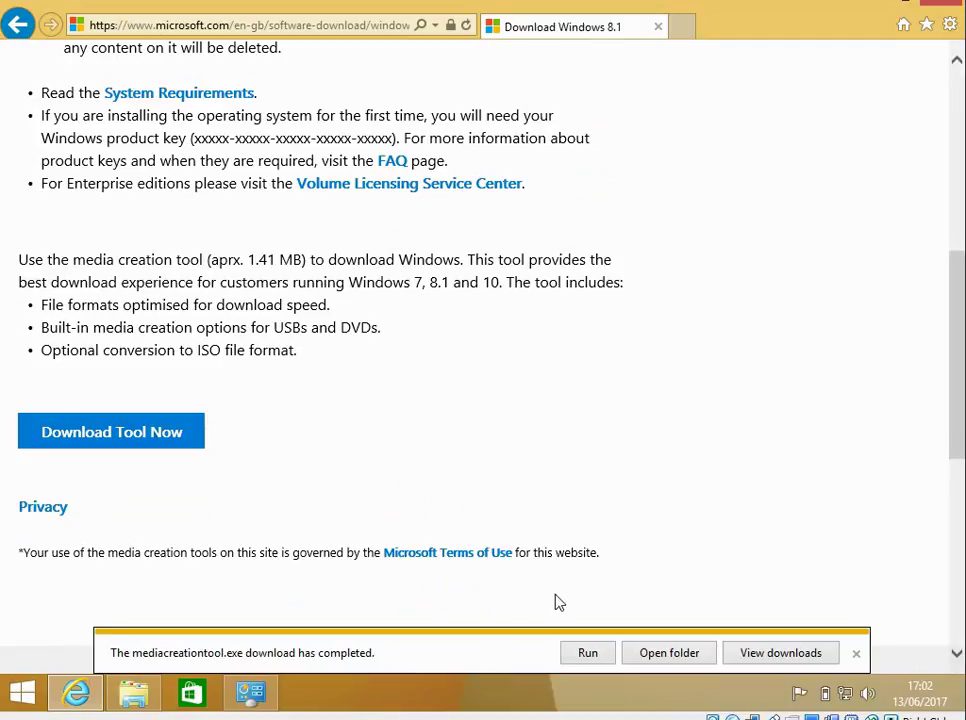
Run the downloaded media creation tool and allow it to make changes.
{"action": "left_click", "coordinate": [856, 652]}
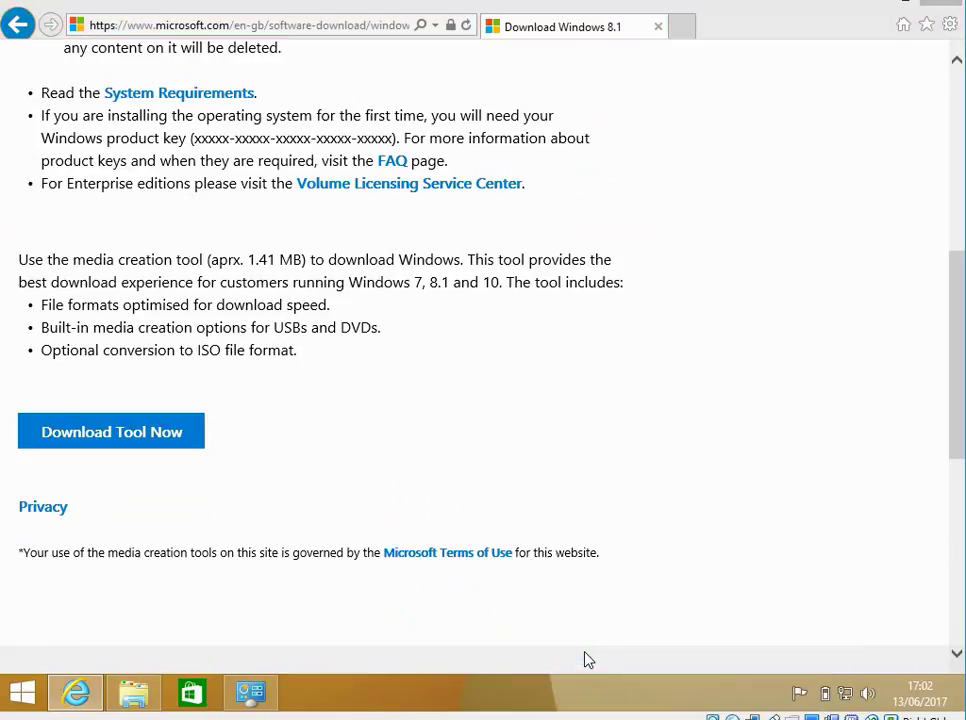
{"action": "left_click", "coordinate": [112, 432]}
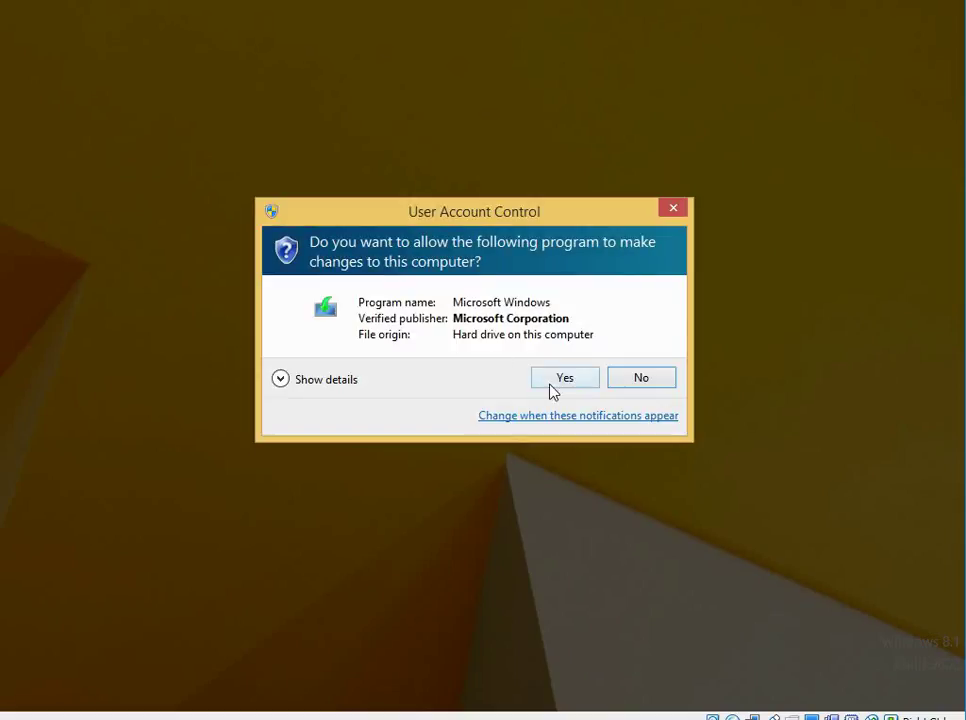
{"action": "left_click", "coordinate": [564, 376]}
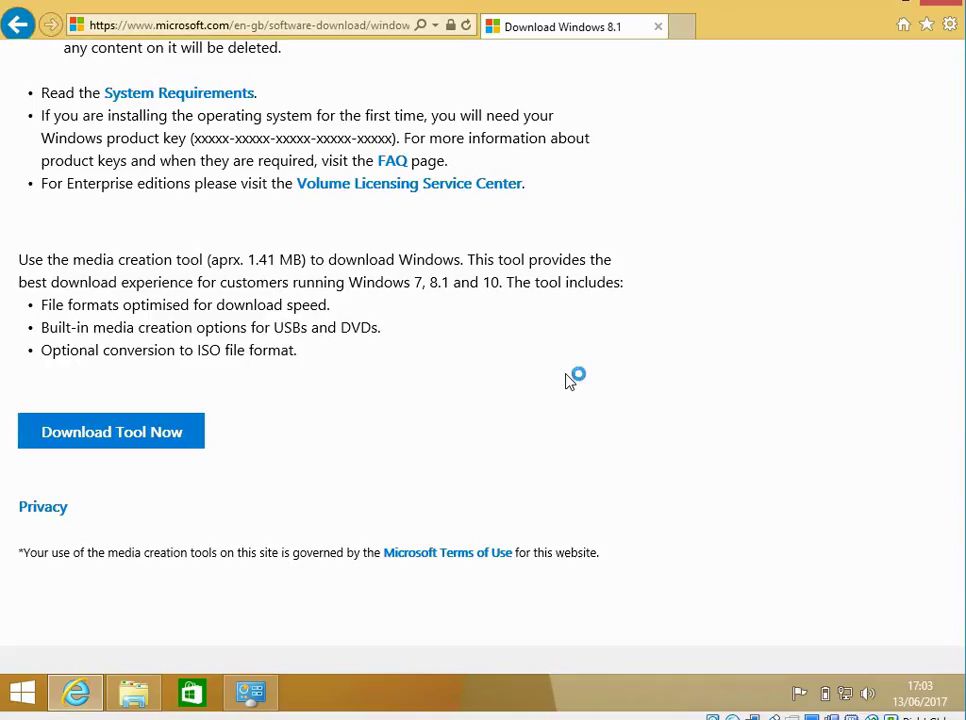
Choose English (United Kingdom), Windows 8.1 and 64-bit (x64), then continue to the save location.
{"action": "left_click", "coordinate": [112, 432]}
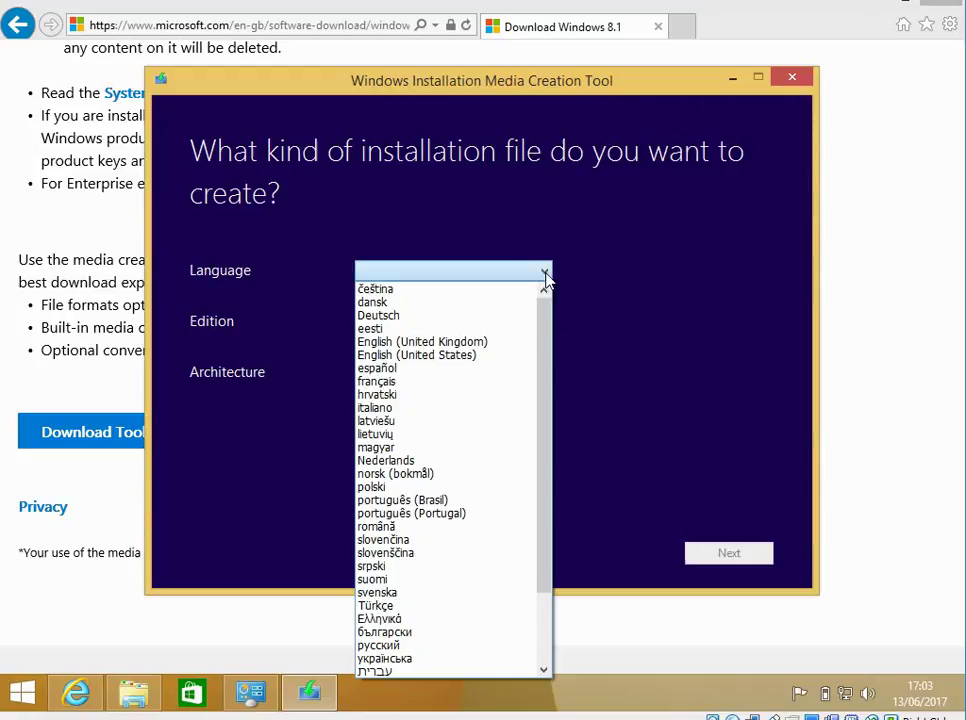
{"action": "left_click", "coordinate": [422, 340]}
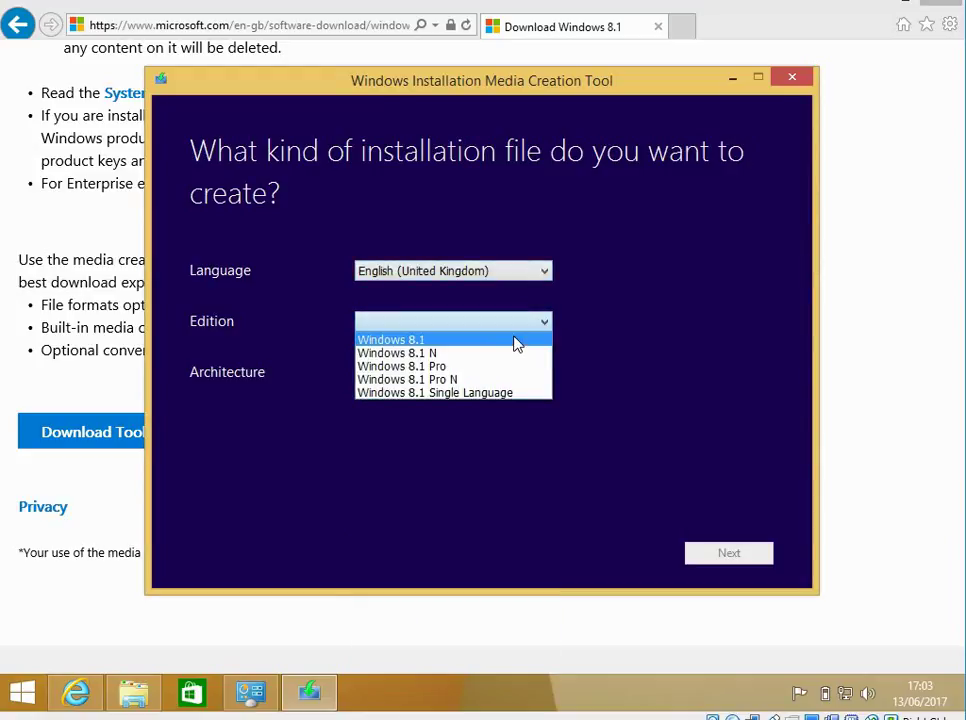
{"action": "left_click", "coordinate": [390, 340]}
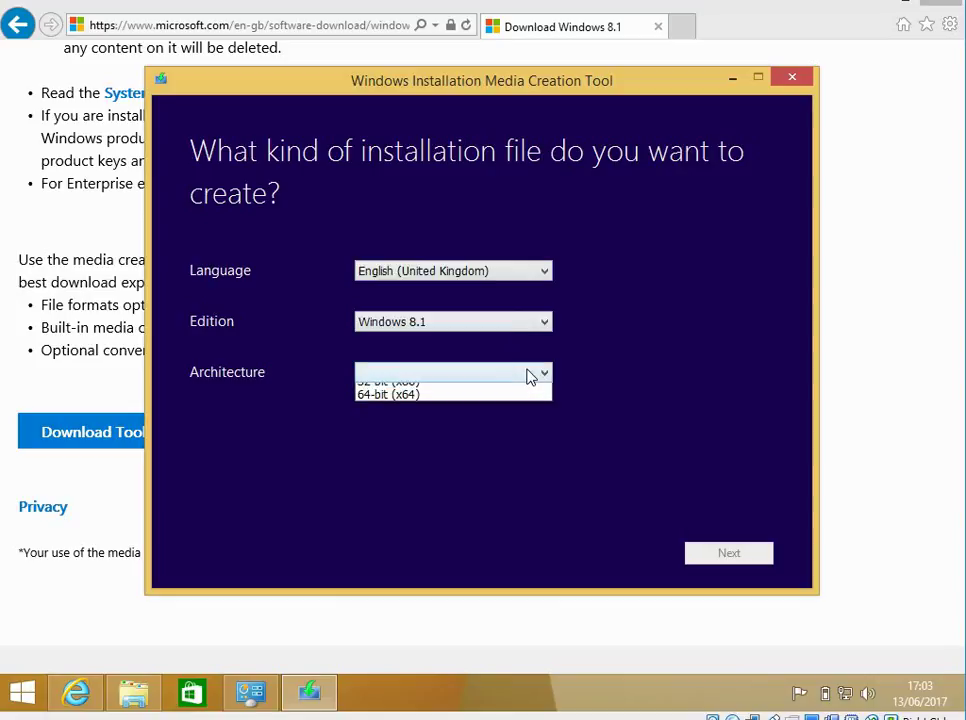
{"action": "left_click", "coordinate": [390, 392]}
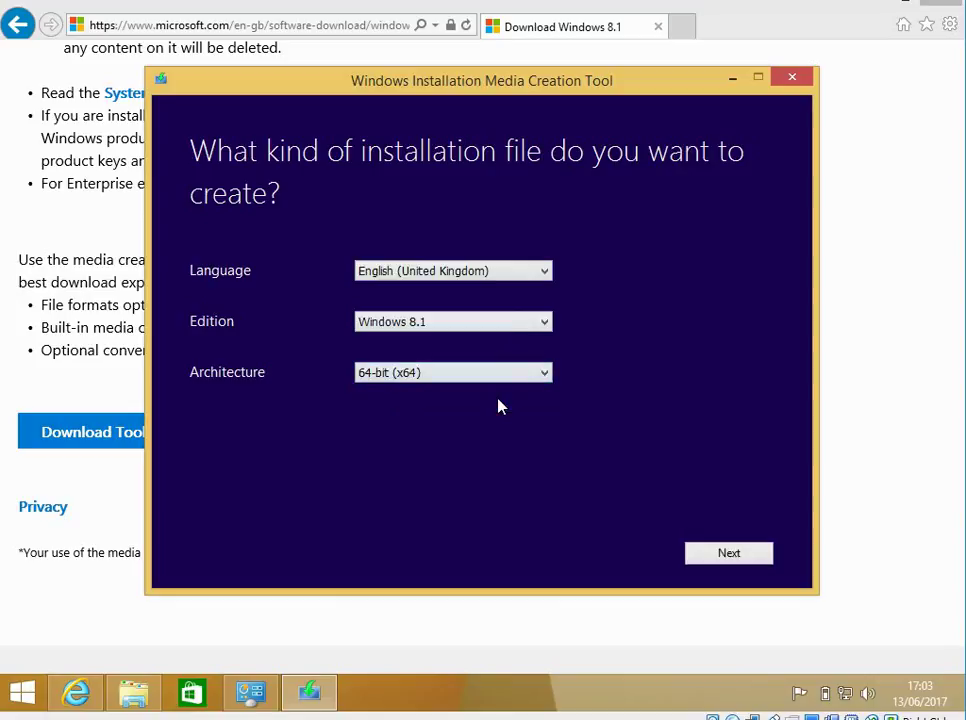
{"action": "left_click", "coordinate": [728, 552]}
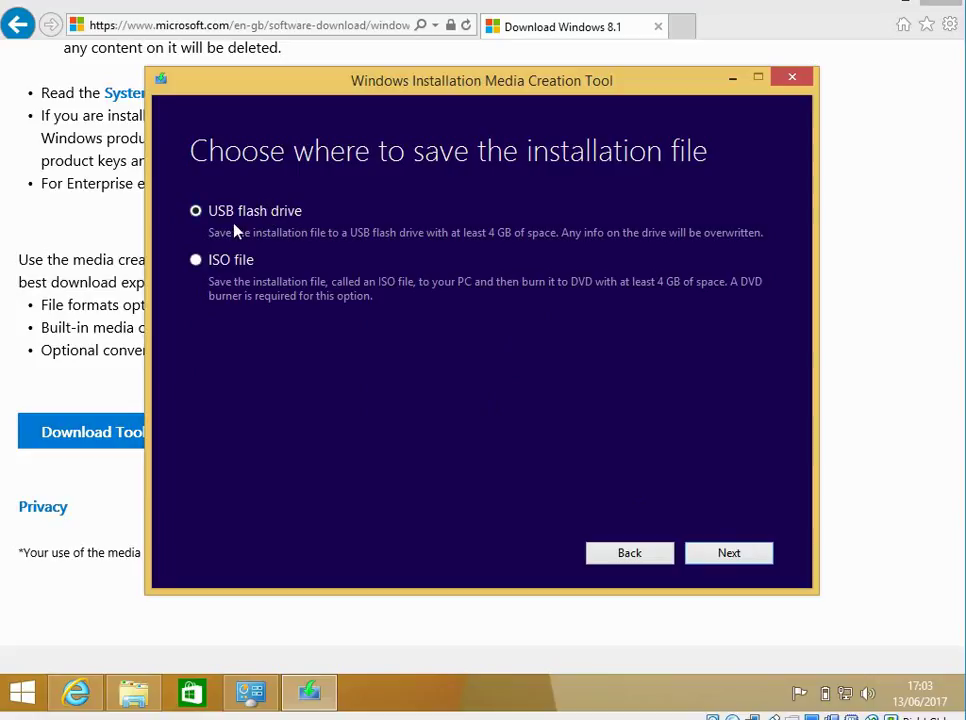
{"action": "mouse_move", "coordinate": [254, 232]}
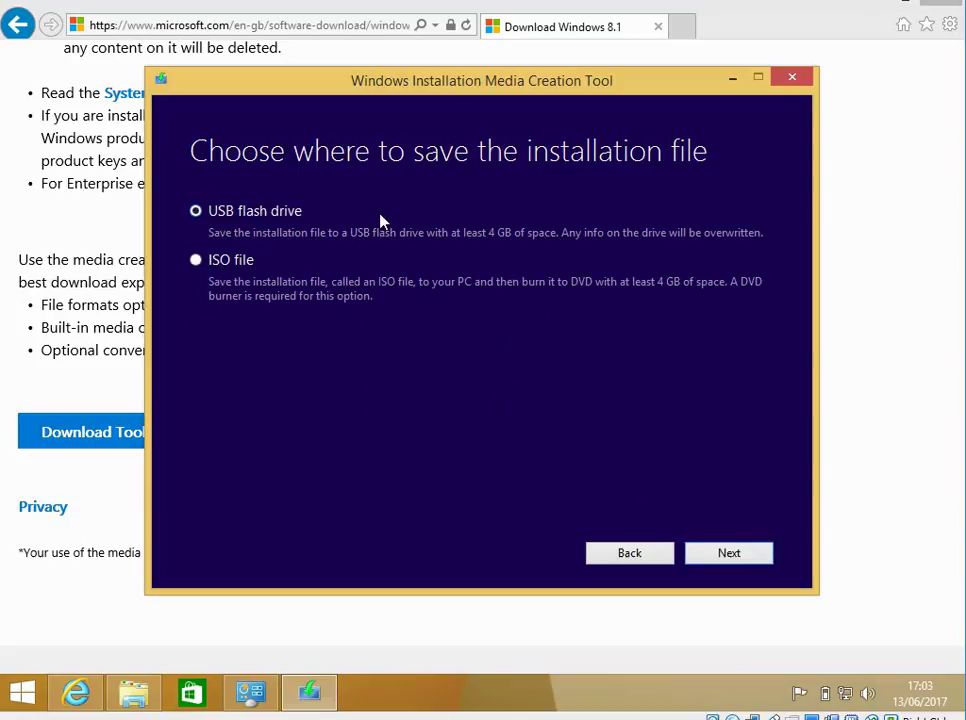
{"action": "mouse_move", "coordinate": [230, 230]}
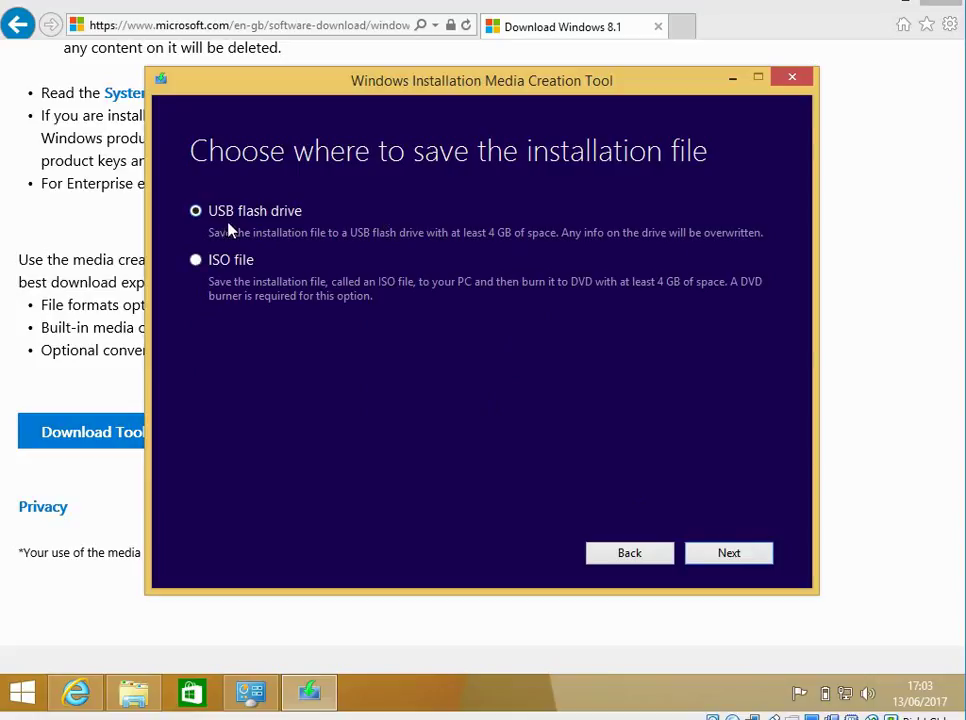
Pick ISO file as the media type, then quit the media creation tool.
{"action": "left_click", "coordinate": [196, 260]}
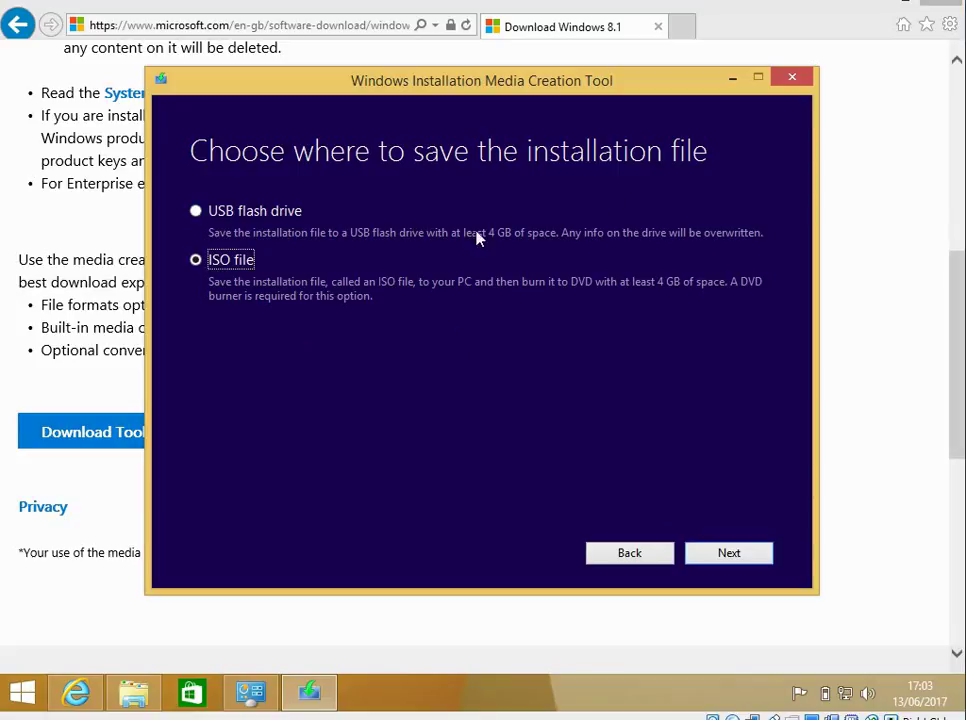
{"action": "left_click", "coordinate": [792, 76]}
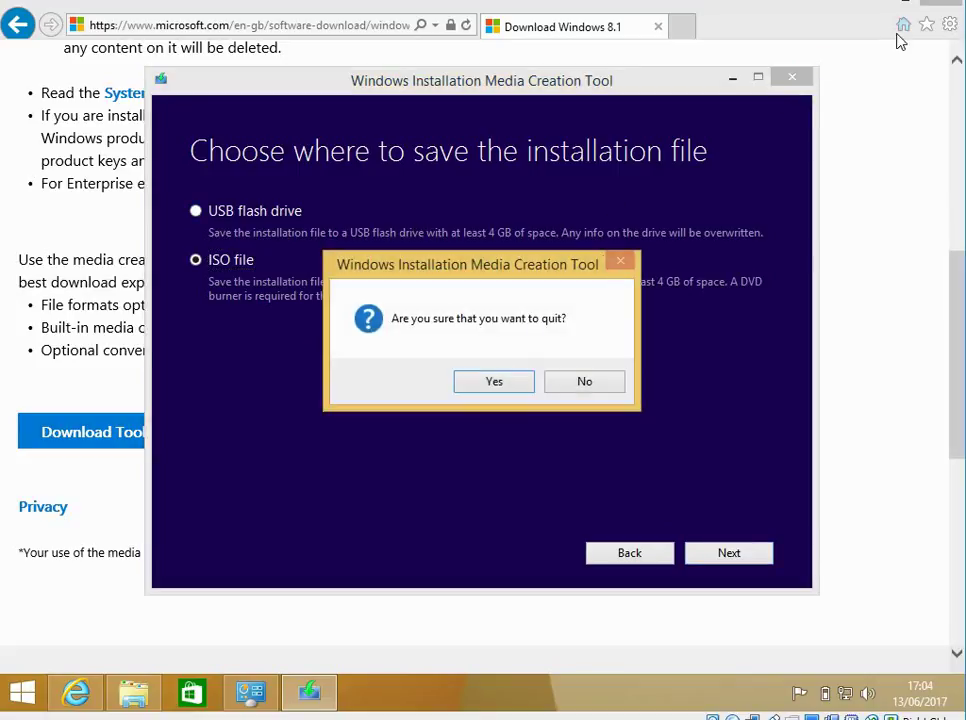
{"action": "left_click", "coordinate": [492, 380]}
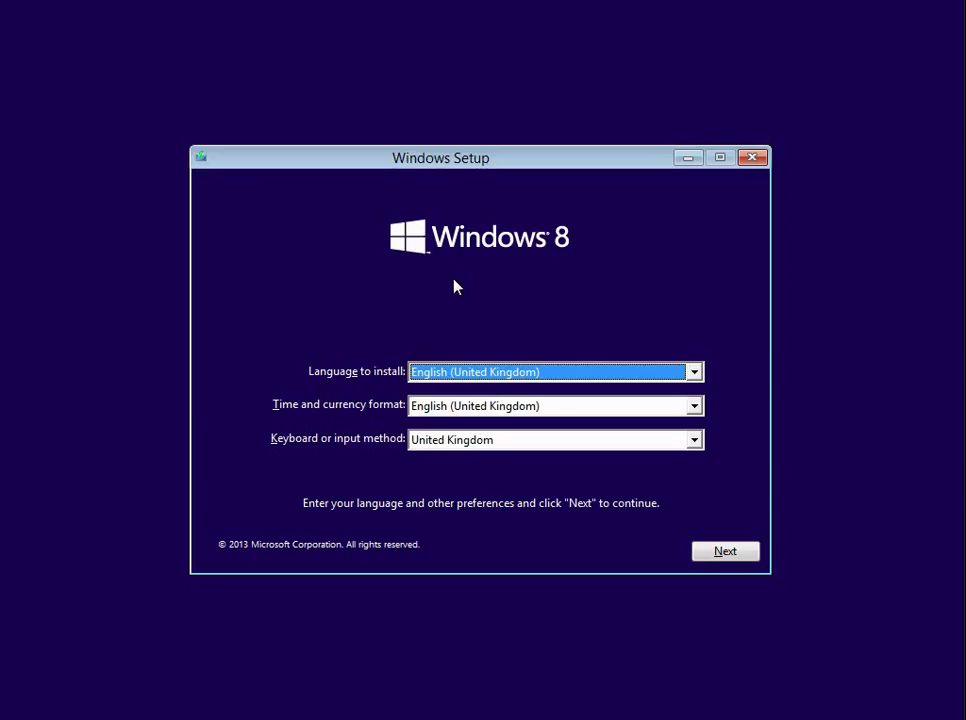
{"action": "mouse_move", "coordinate": [580, 392]}
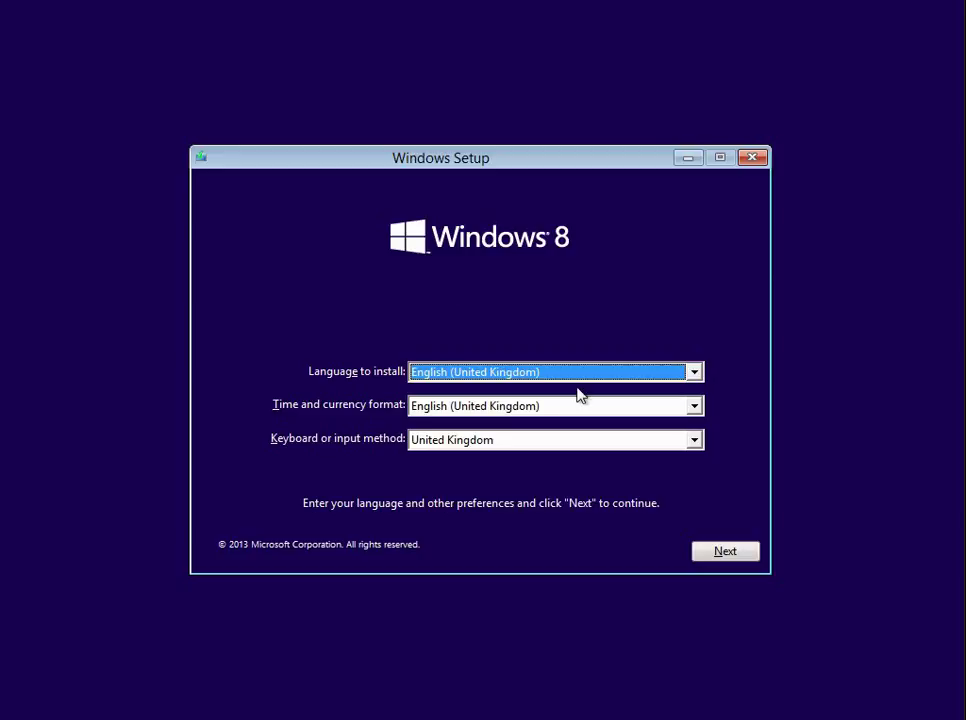
{"action": "mouse_move", "coordinate": [724, 552]}
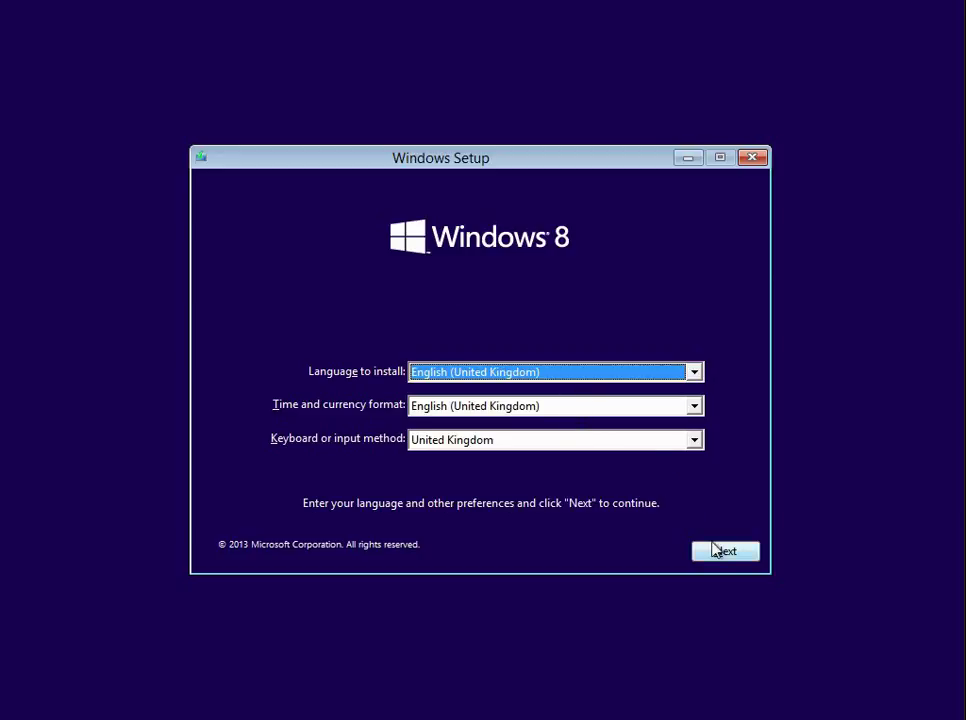
Accept English (United Kingdom) language and keyboard settings and begin Install now.
{"action": "left_click", "coordinate": [724, 552]}
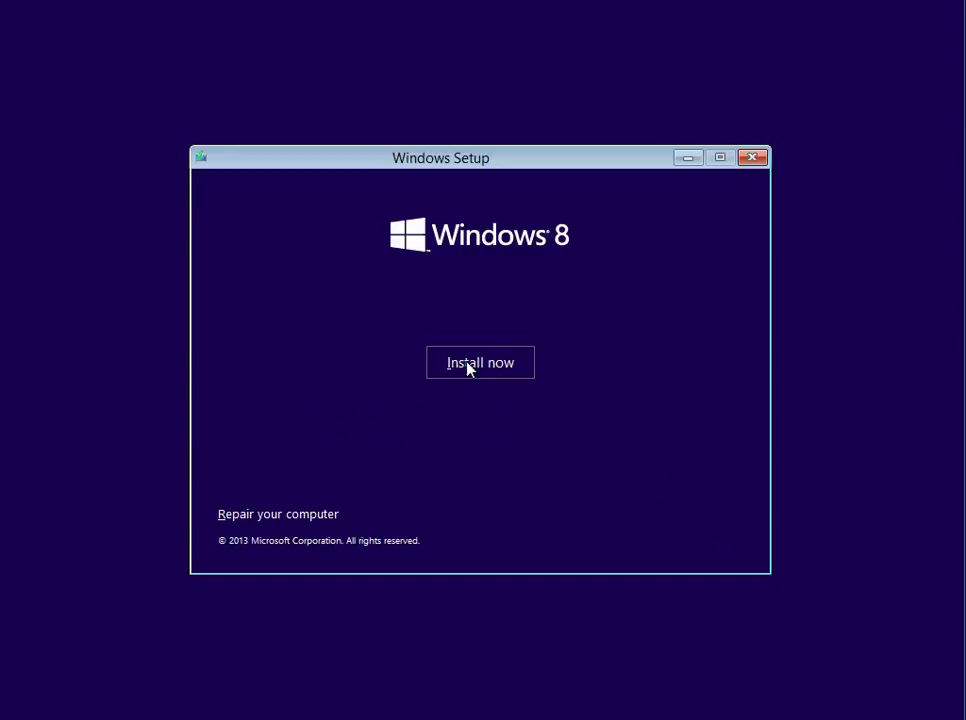
{"action": "left_click", "coordinate": [480, 362]}
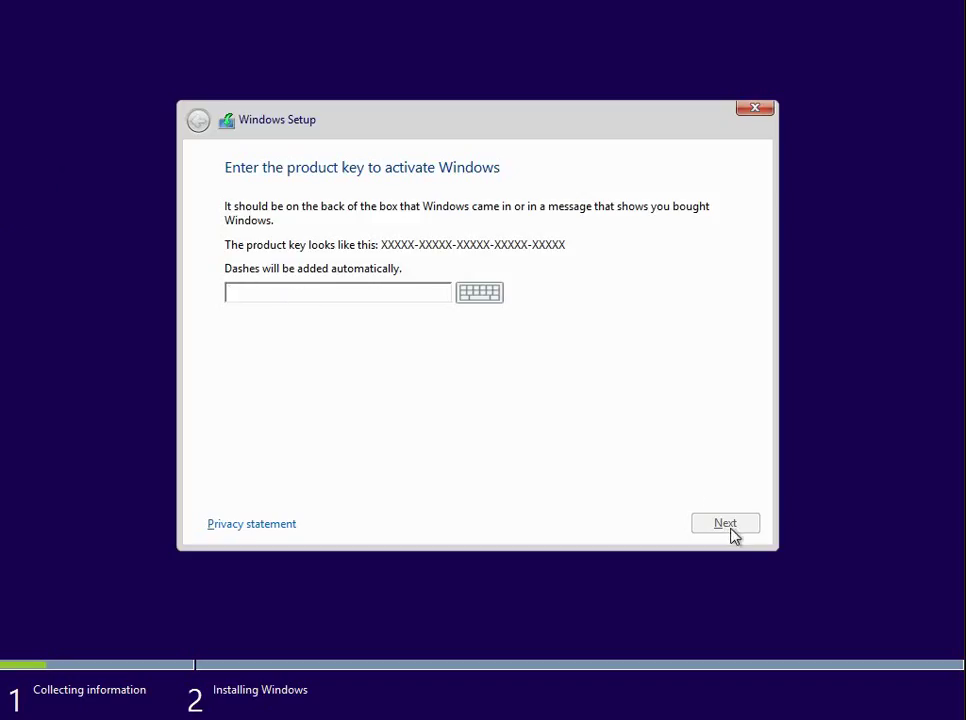
{"action": "mouse_move", "coordinate": [204, 300]}
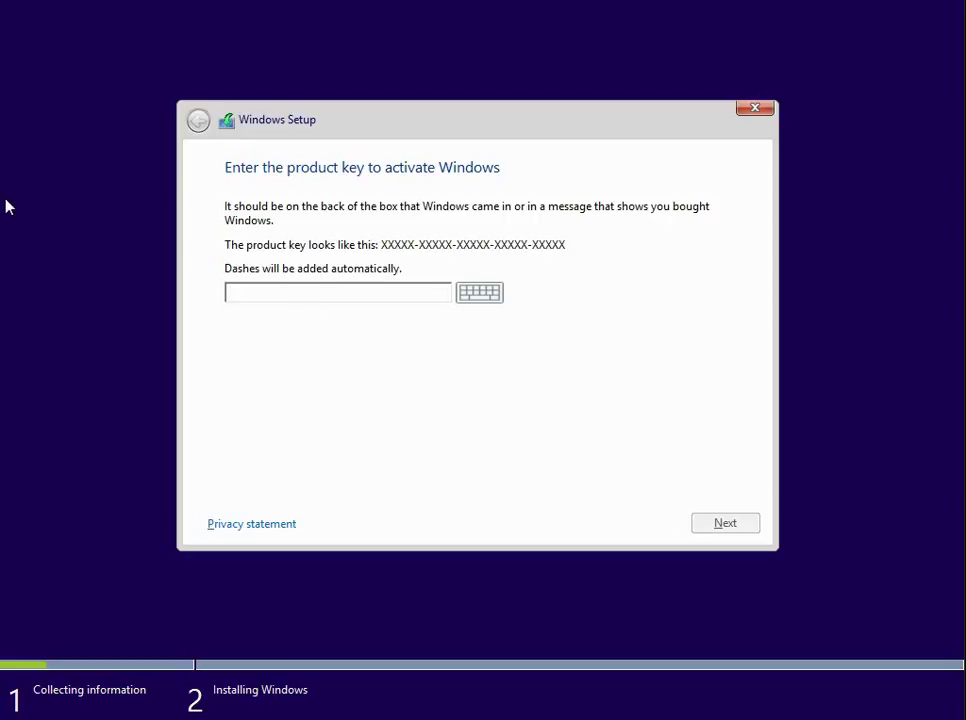
Skip the product key, accept the licence terms and continue to the installation type.
{"action": "left_click", "coordinate": [724, 522]}
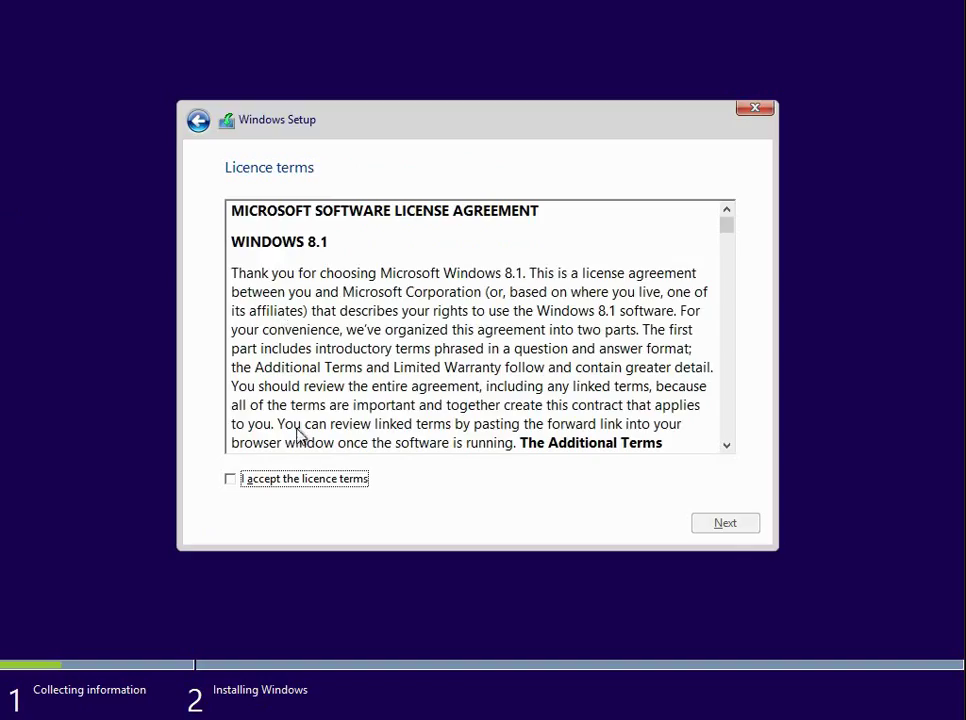
{"action": "left_click", "coordinate": [230, 480]}
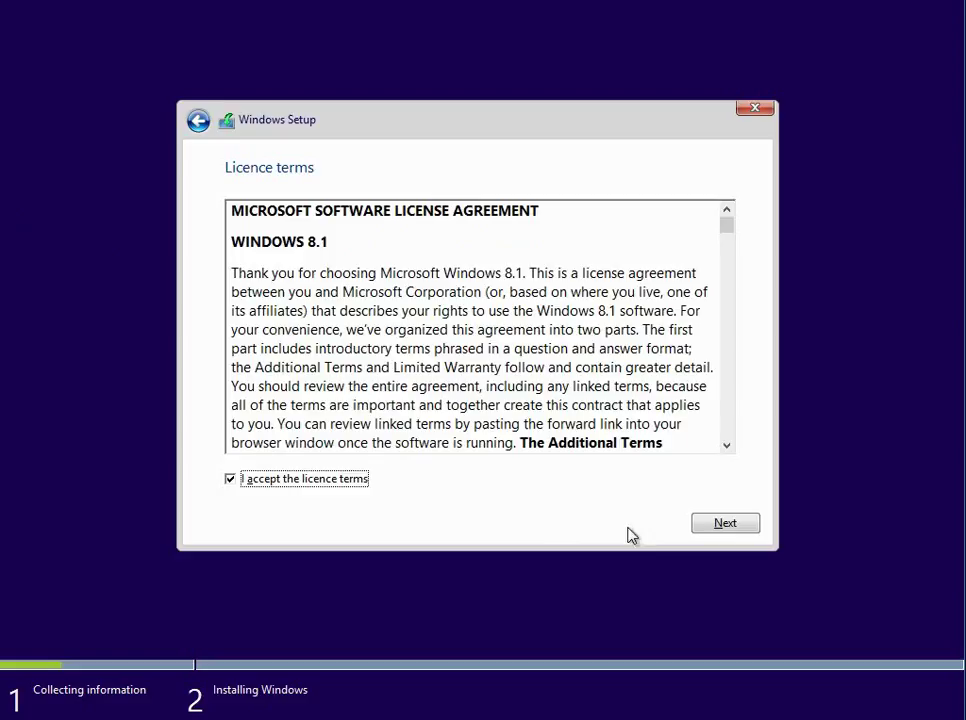
{"action": "left_click", "coordinate": [724, 522]}
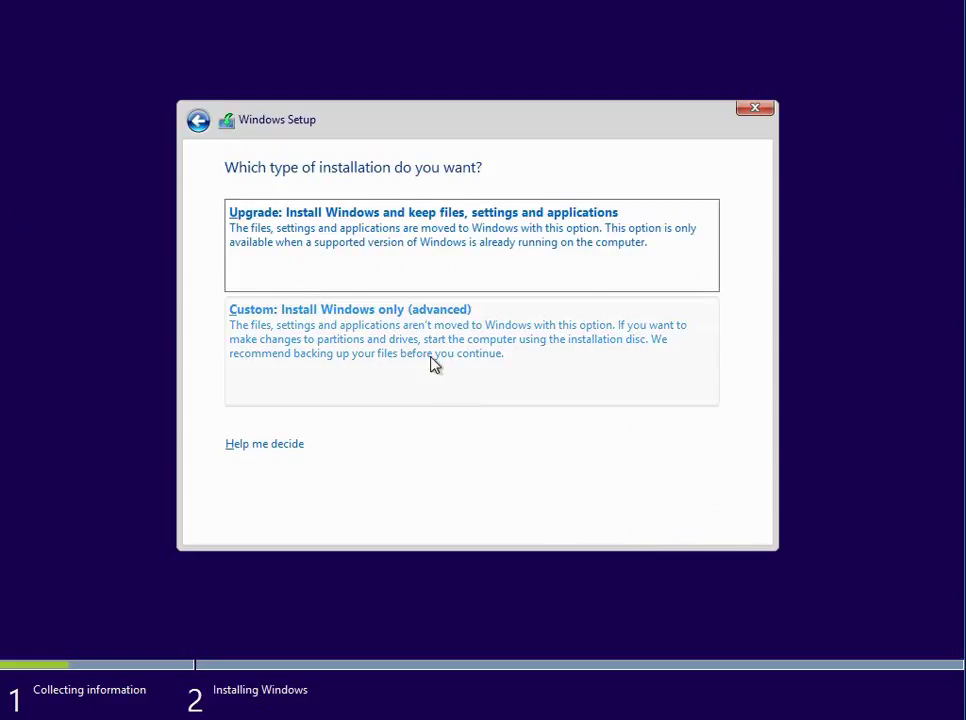
{"action": "mouse_move", "coordinate": [548, 368]}
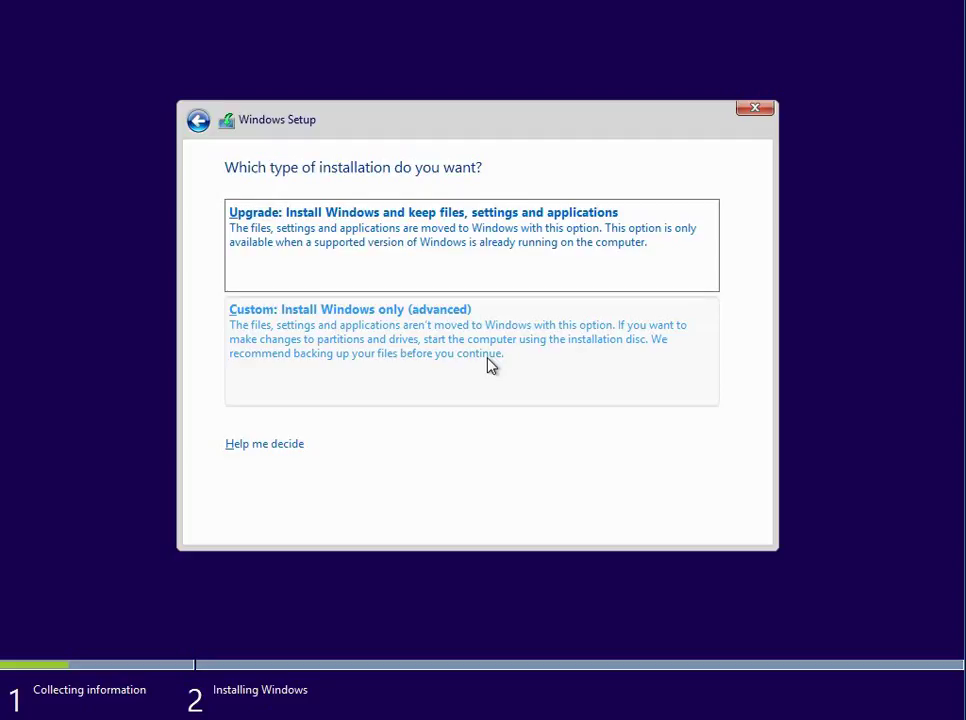
{"action": "mouse_move", "coordinate": [310, 344]}
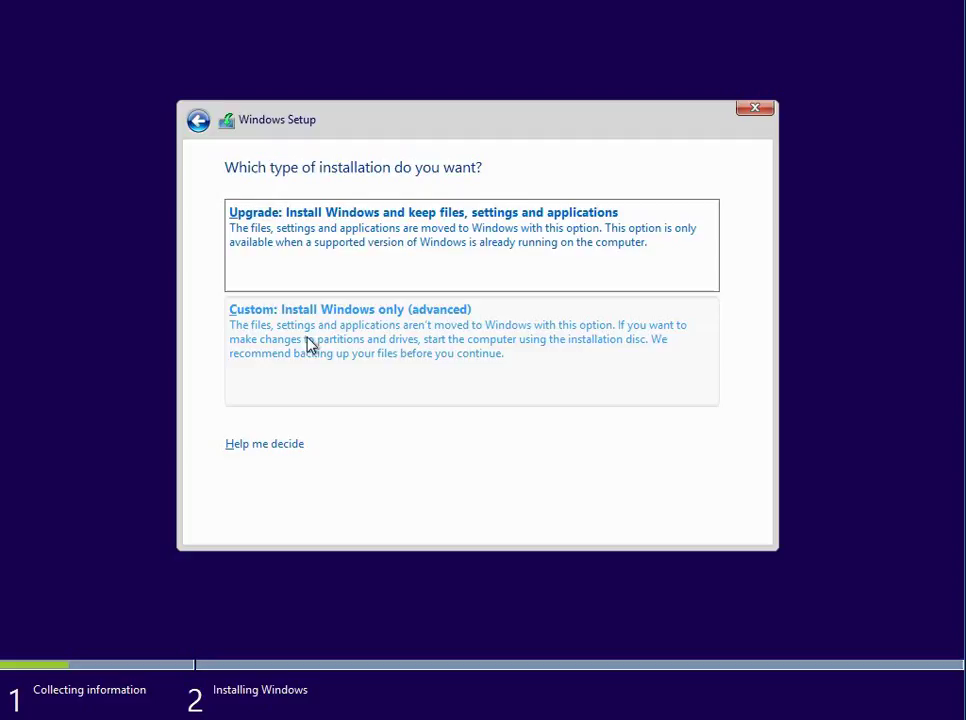
{"action": "mouse_move", "coordinate": [496, 344]}
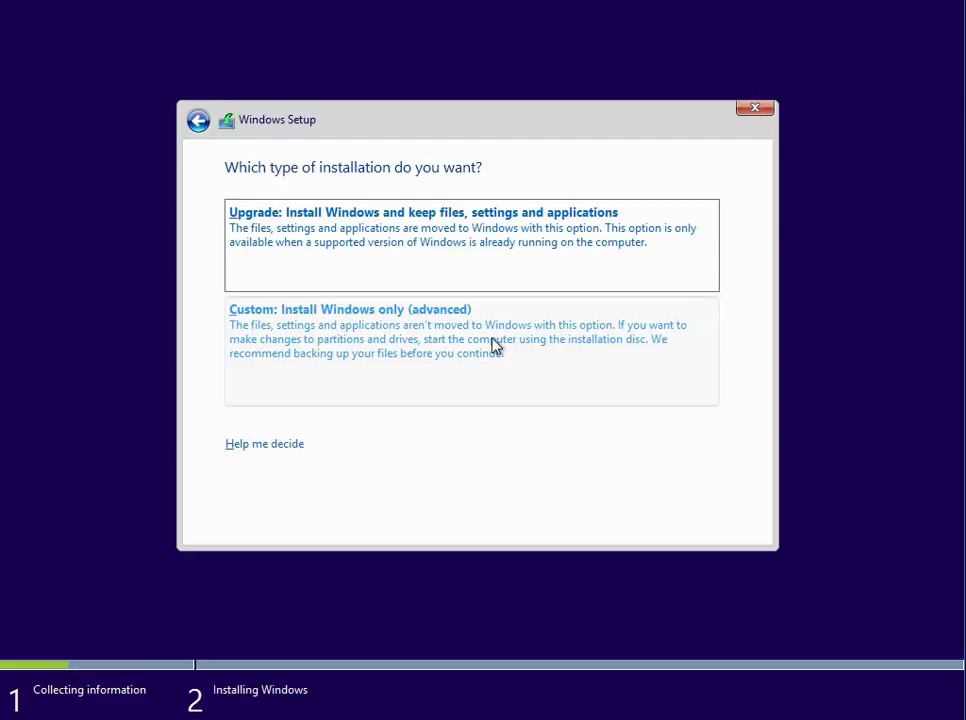
Choose 'Custom: Install Windows only (advanced)' instead of an upgrade.
{"action": "left_click", "coordinate": [350, 308]}
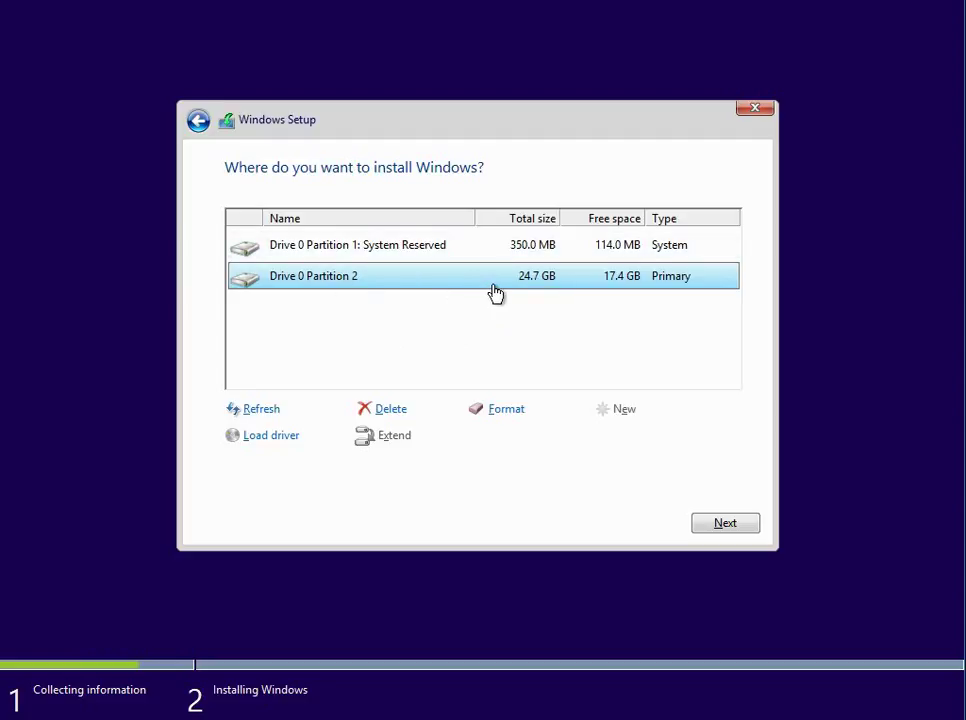
{"action": "mouse_move", "coordinate": [696, 440]}
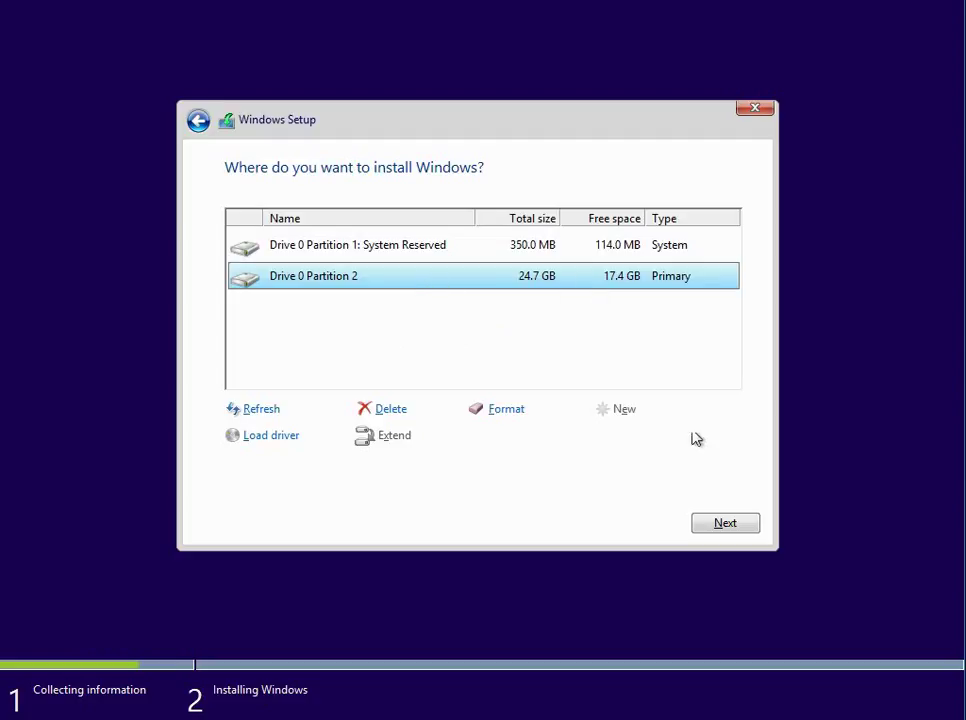
{"action": "mouse_move", "coordinate": [604, 408]}
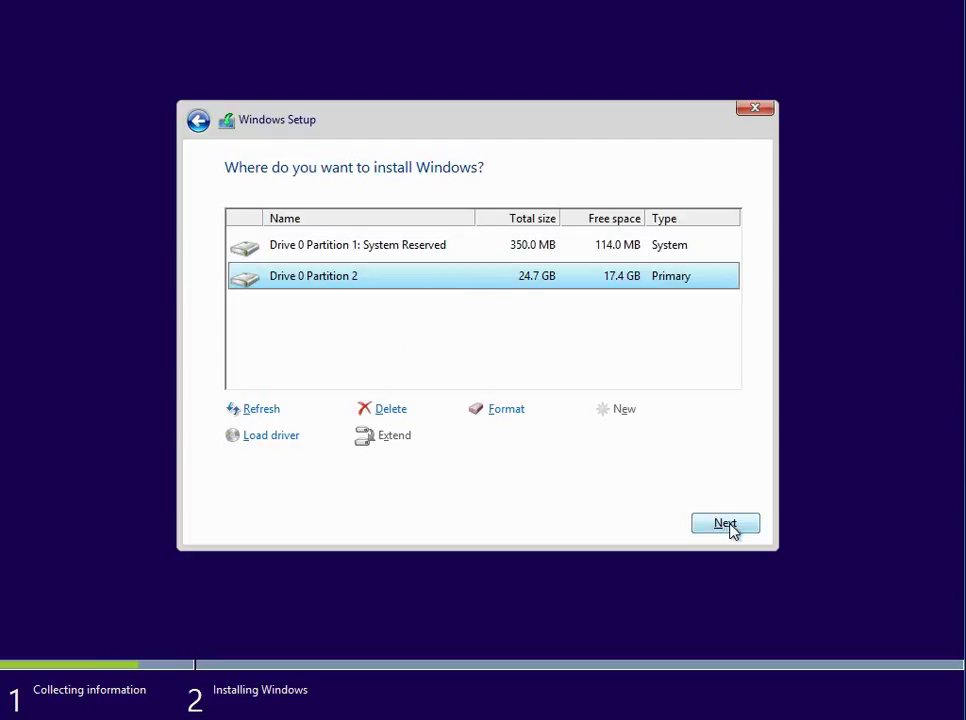
Install onto Drive 0 Partition 2, agreeing that old files move to Windows.old.
{"action": "left_click", "coordinate": [724, 524]}
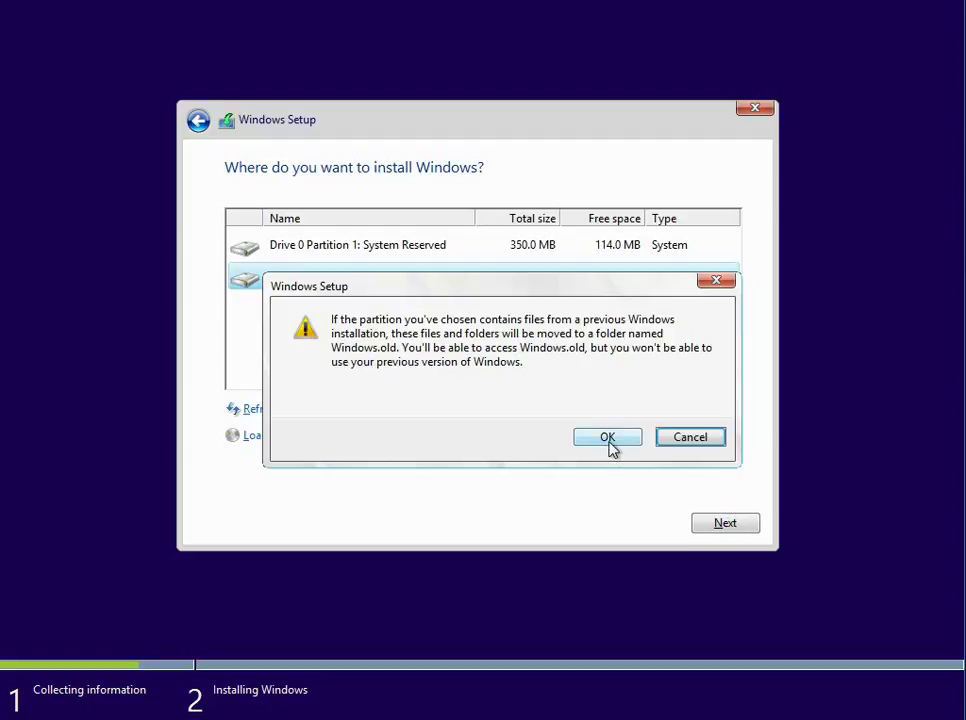
{"action": "left_click", "coordinate": [608, 436]}
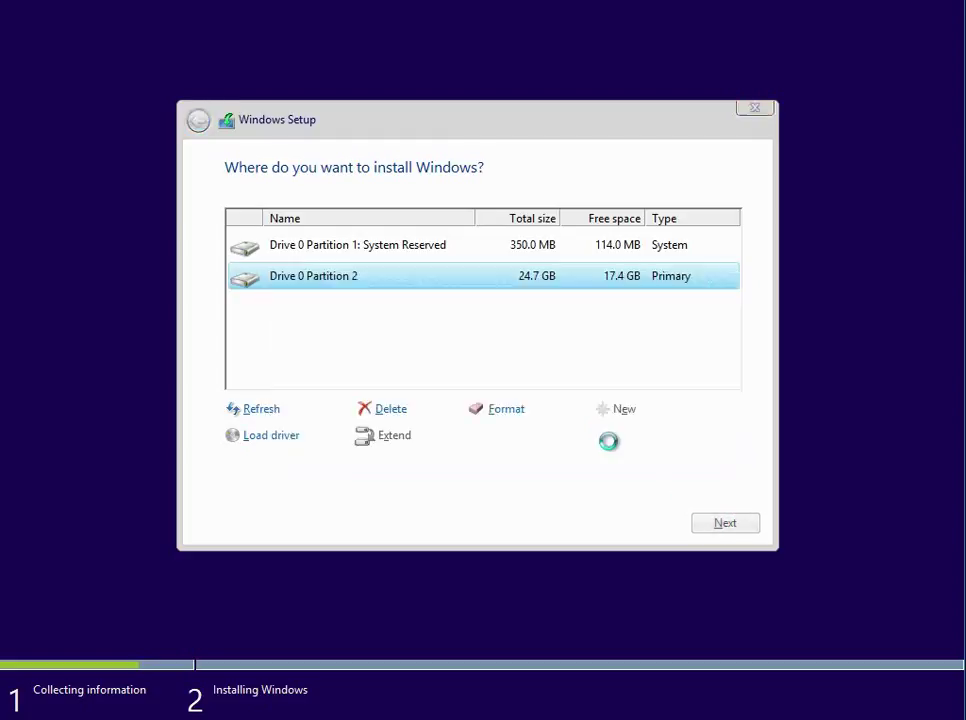
Proceed so Windows Setup starts copying and preparing files for installation.
{"action": "left_click", "coordinate": [724, 522]}
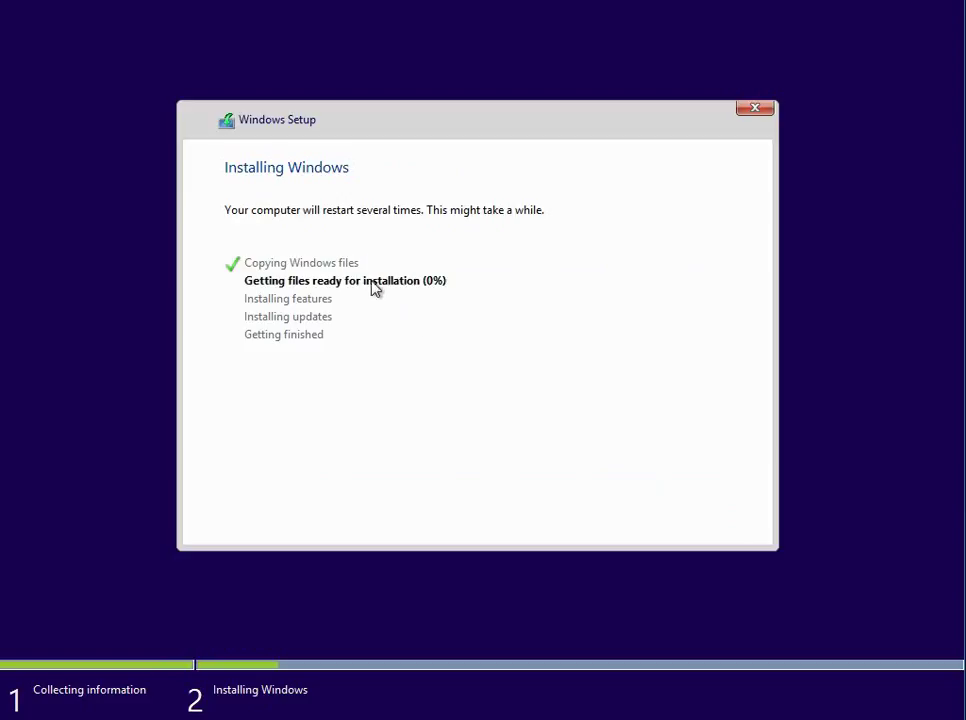
{"action": "mouse_move", "coordinate": [368, 296]}
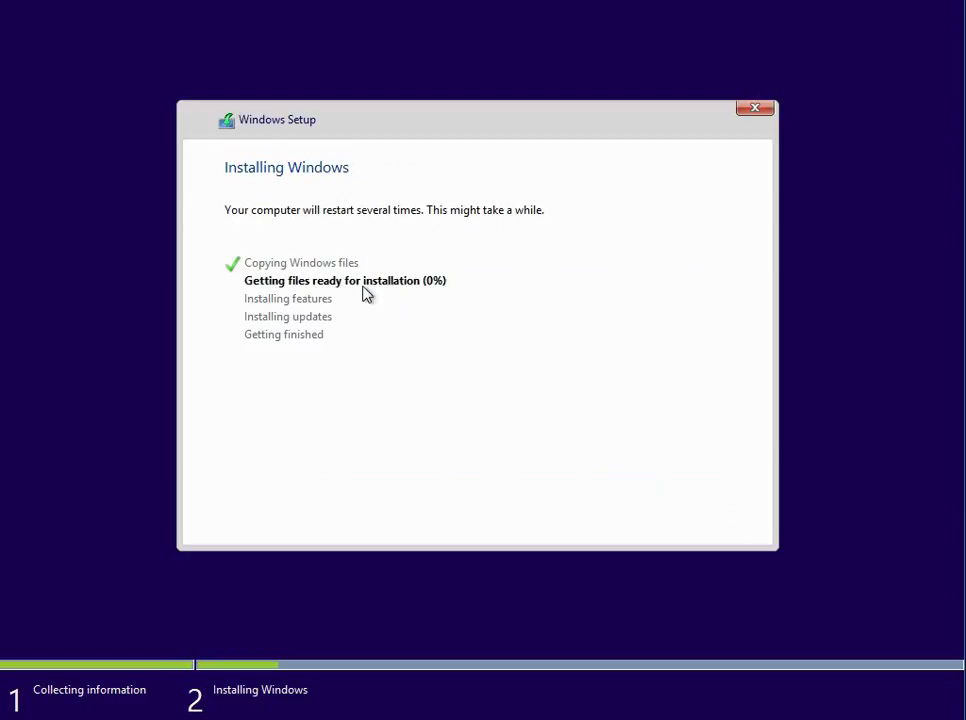
{"action": "mouse_move", "coordinate": [156, 296]}
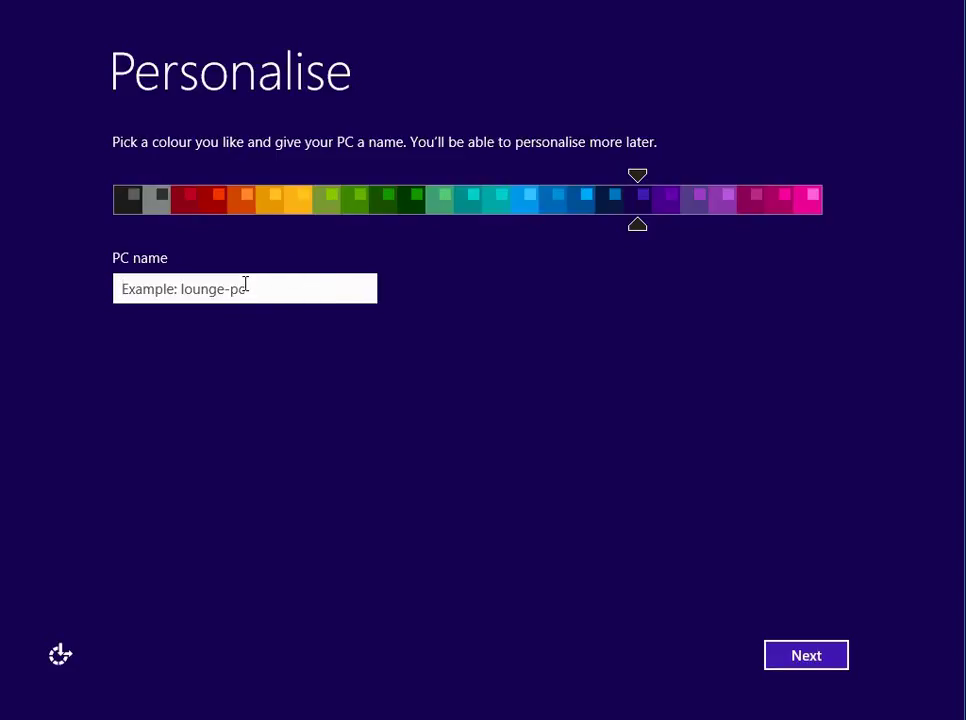
Name the PC 'JASON' with the default colour and continue to the settings step.
{"action": "type", "text": "JASON-PC"}
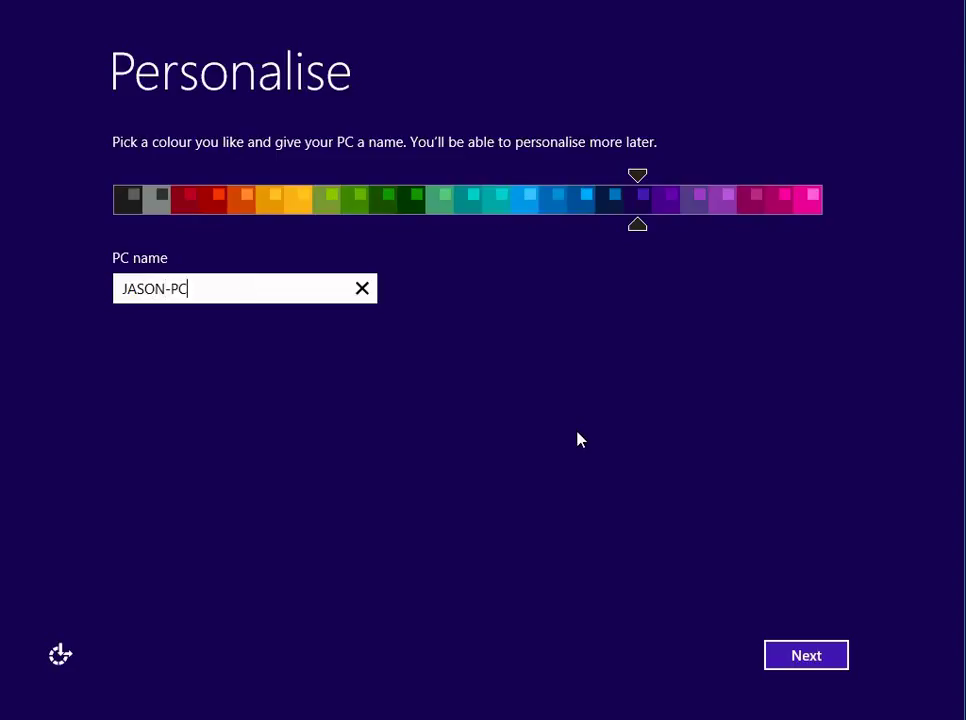
{"action": "mouse_move", "coordinate": [434, 222]}
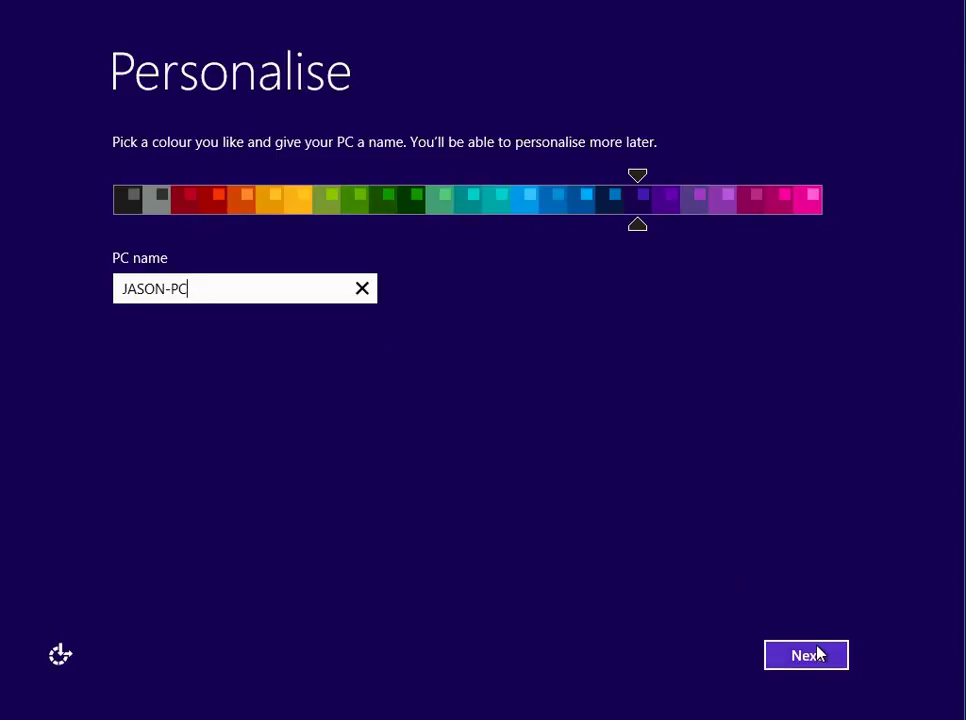
{"action": "left_click", "coordinate": [806, 656]}
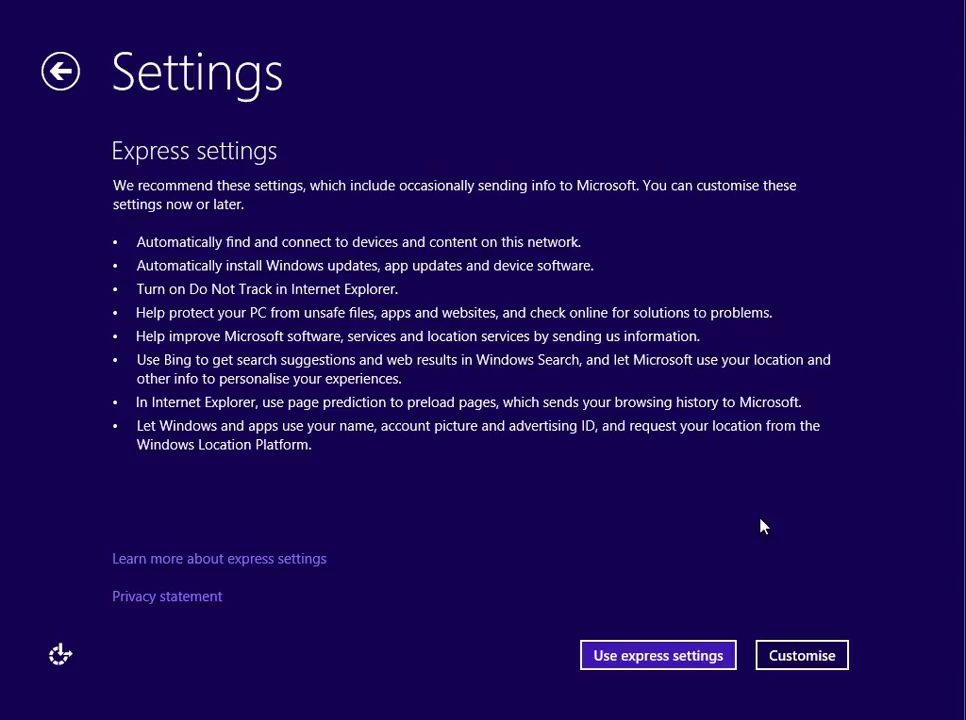
{"action": "mouse_move", "coordinate": [732, 644]}
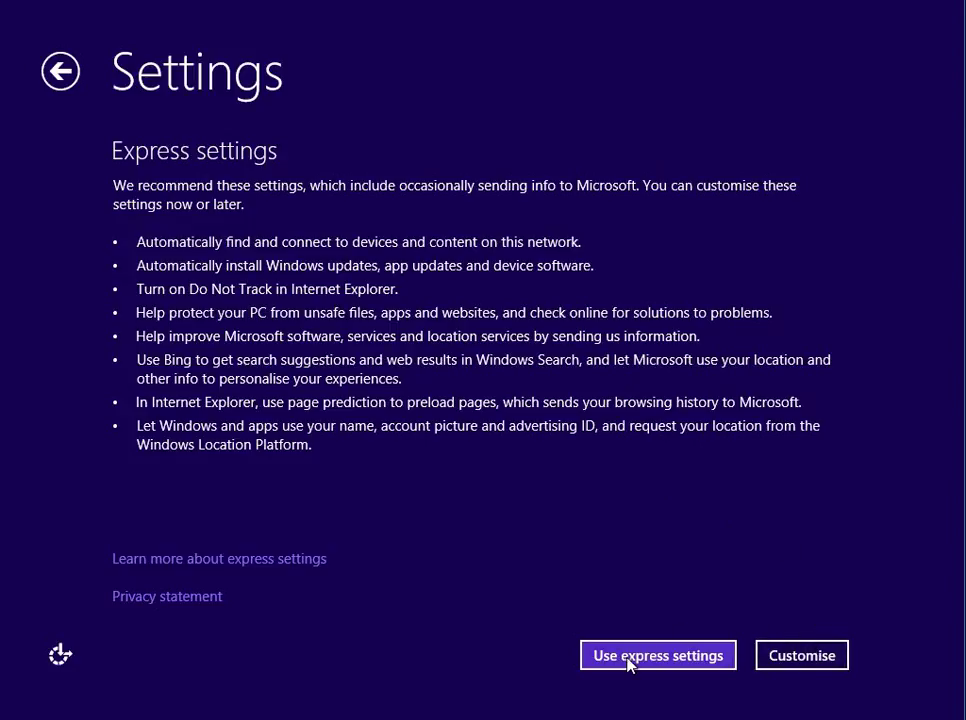
Accept the recommended express settings on the Settings screen.
{"action": "left_click", "coordinate": [656, 656]}
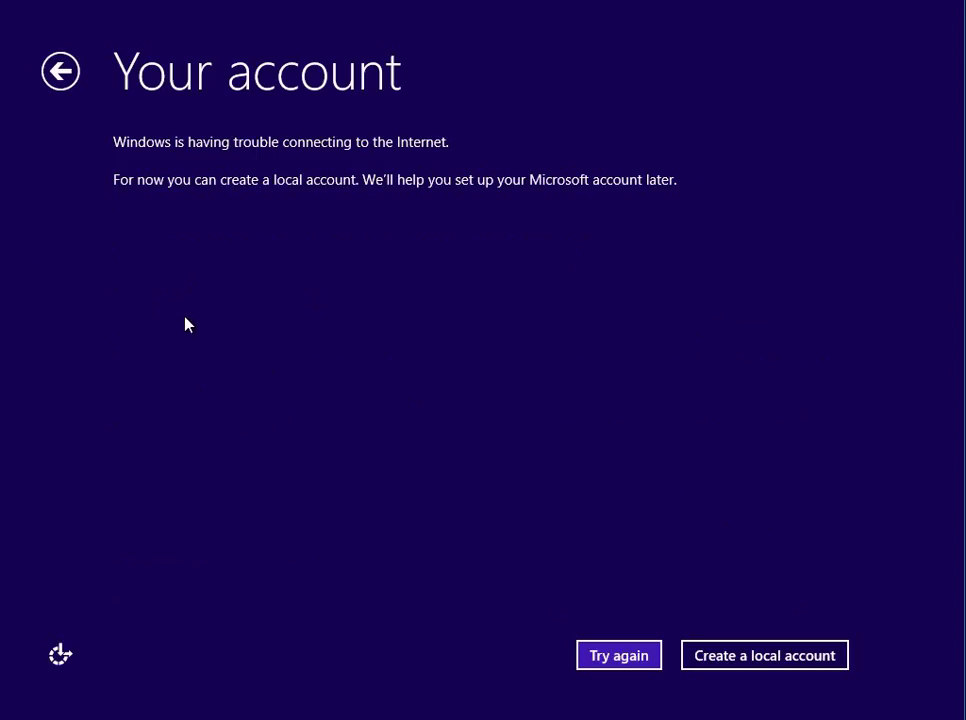
{"action": "mouse_move", "coordinate": [650, 460]}
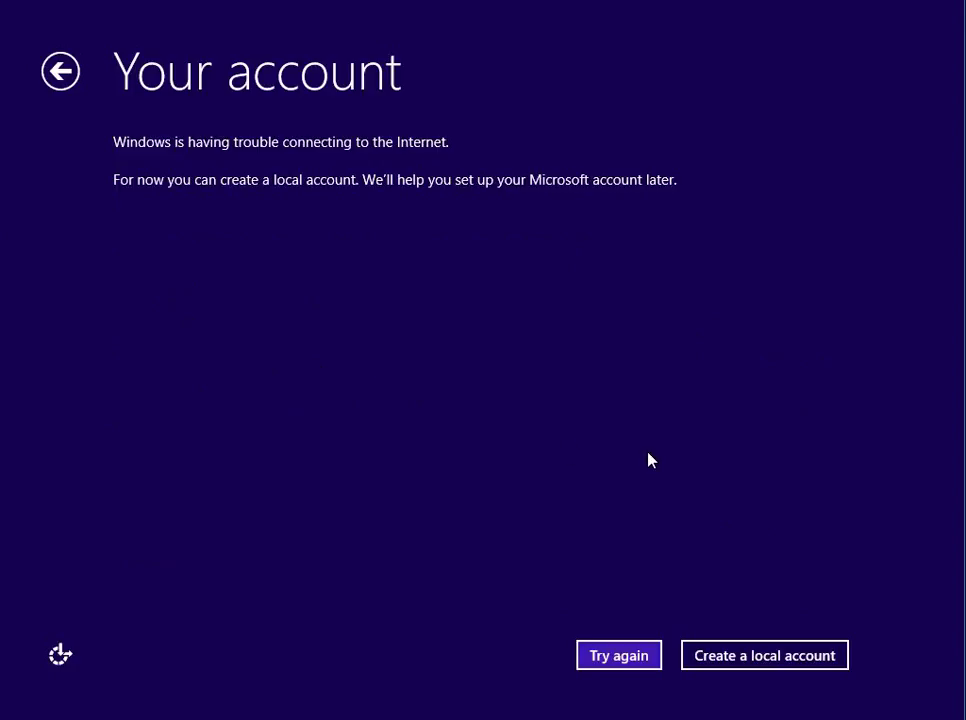
{"action": "mouse_move", "coordinate": [888, 640]}
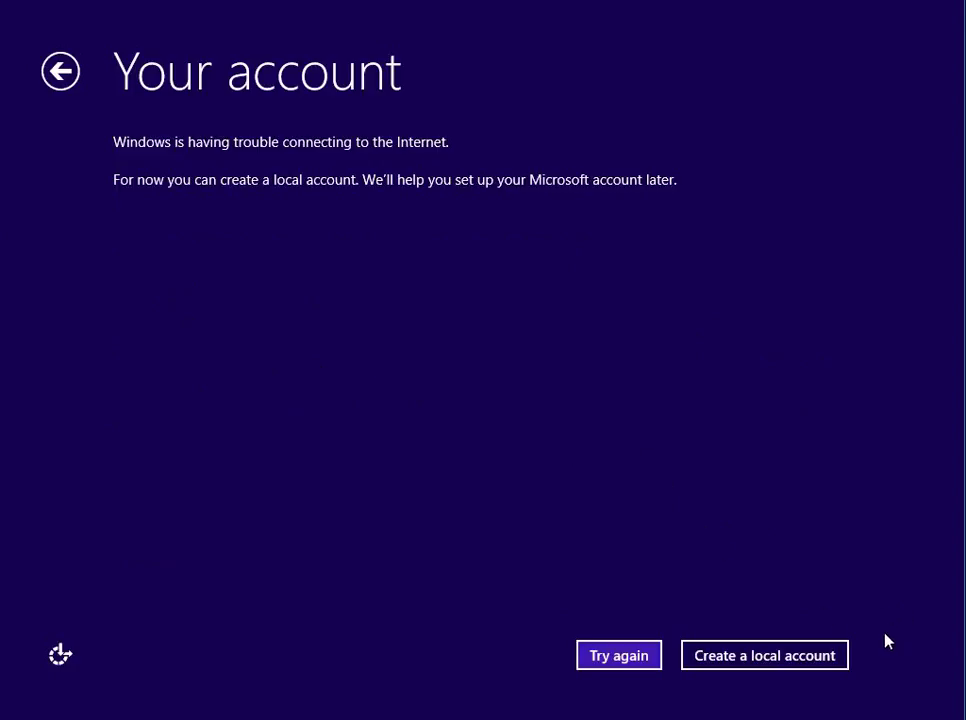
Create local account 'jason' with a password entered twice and hint 'normal', finishing setup to the desktop.
{"action": "left_click", "coordinate": [764, 656]}
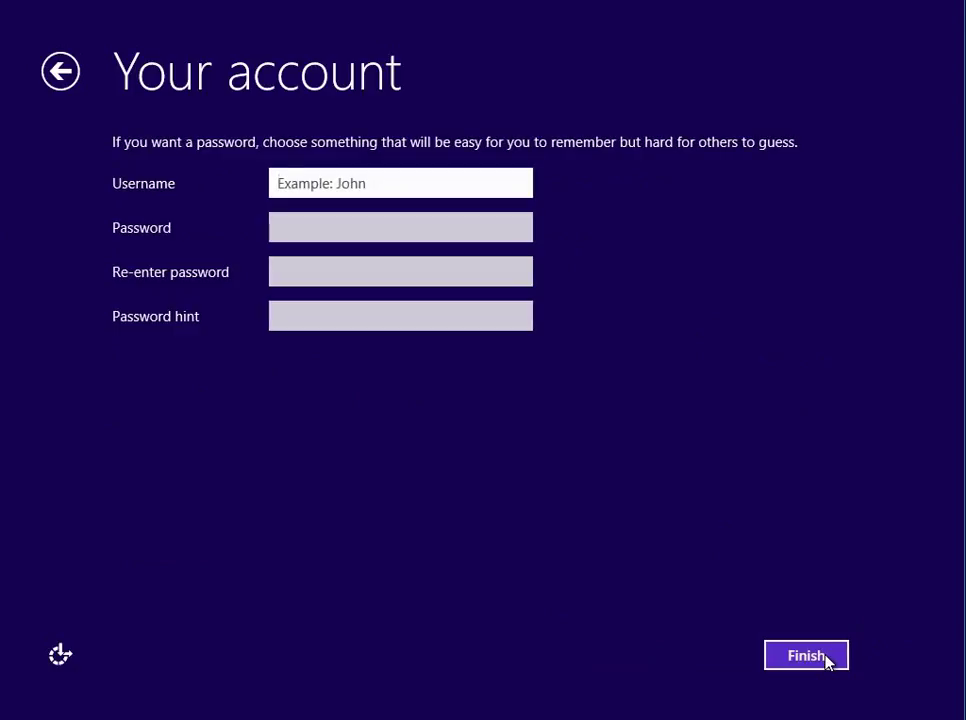
{"action": "type", "text": "jason"}
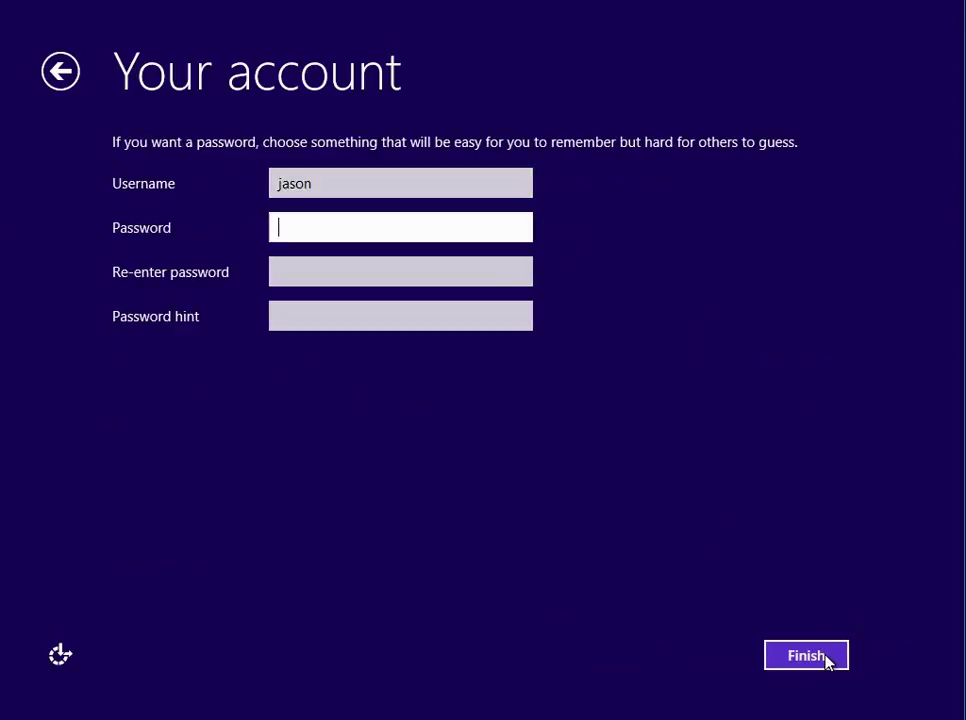
{"action": "type", "text": "••"}
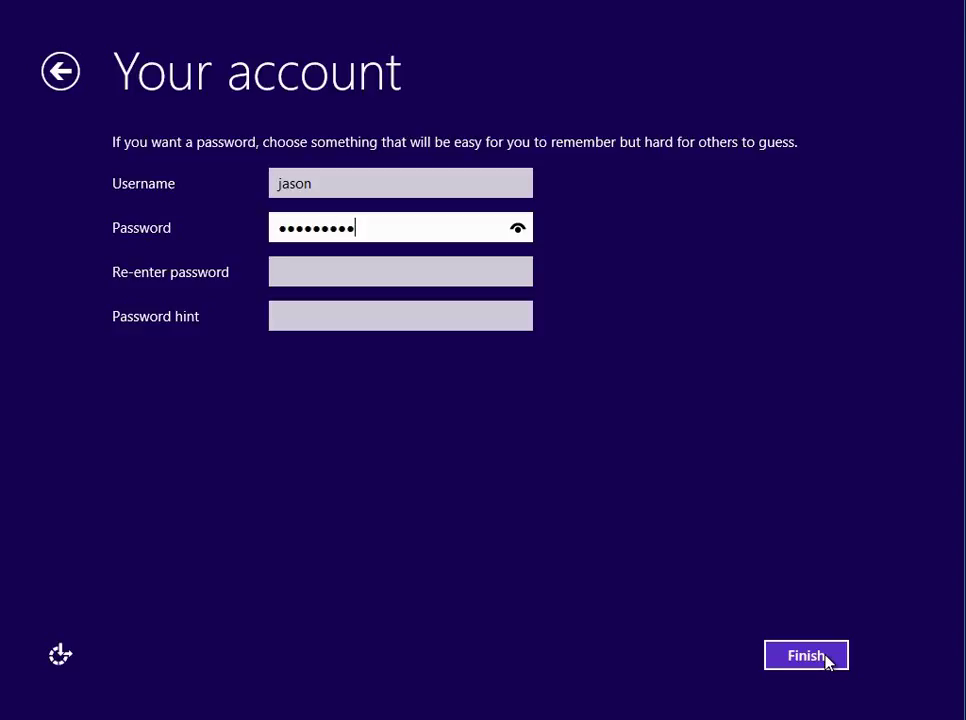
{"action": "type", "text": "••••"}
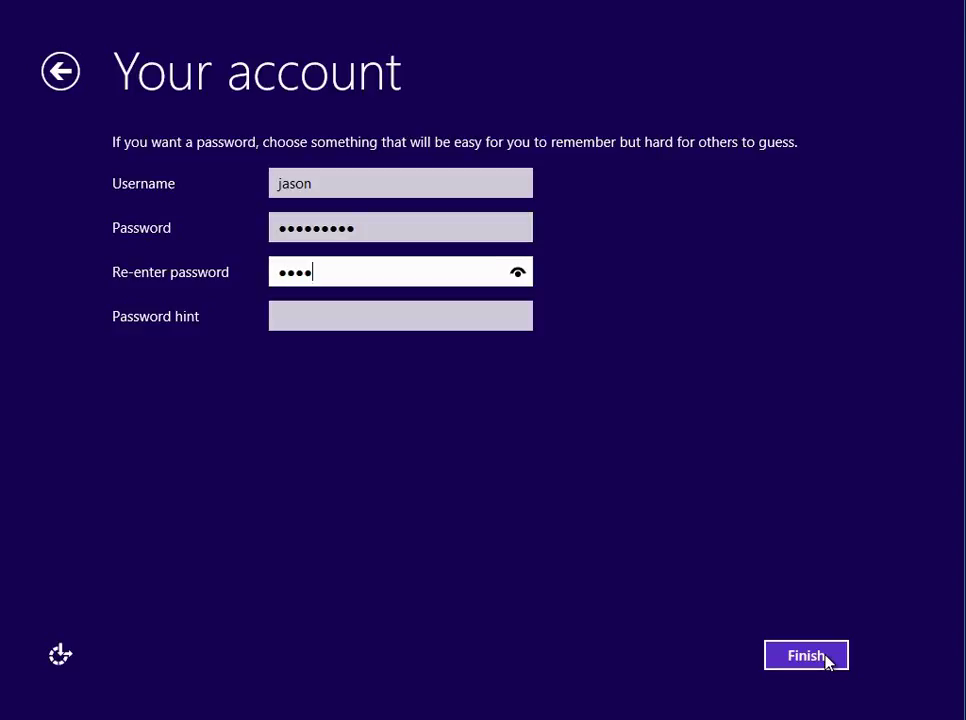
{"action": "type", "text": "••••"}
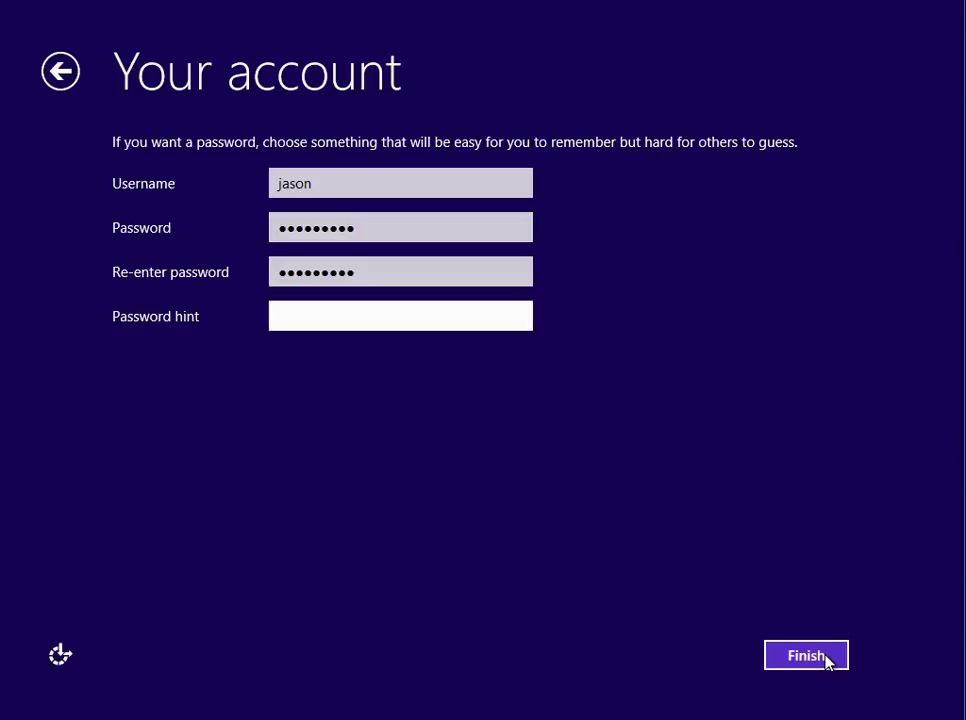
{"action": "type", "text": "normal"}
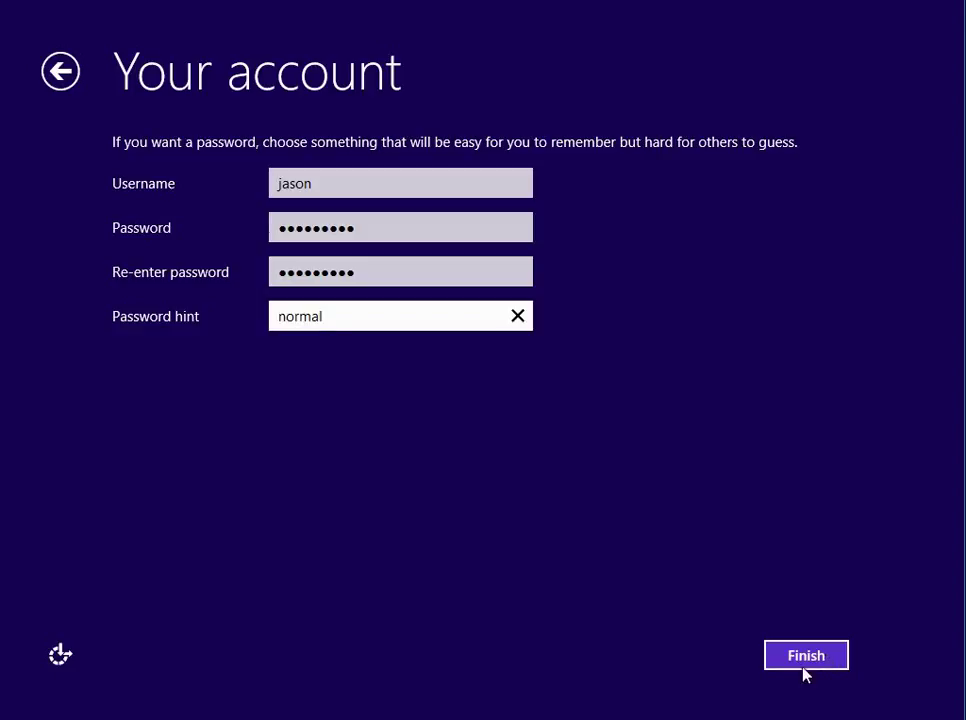
{"action": "left_click", "coordinate": [806, 656]}
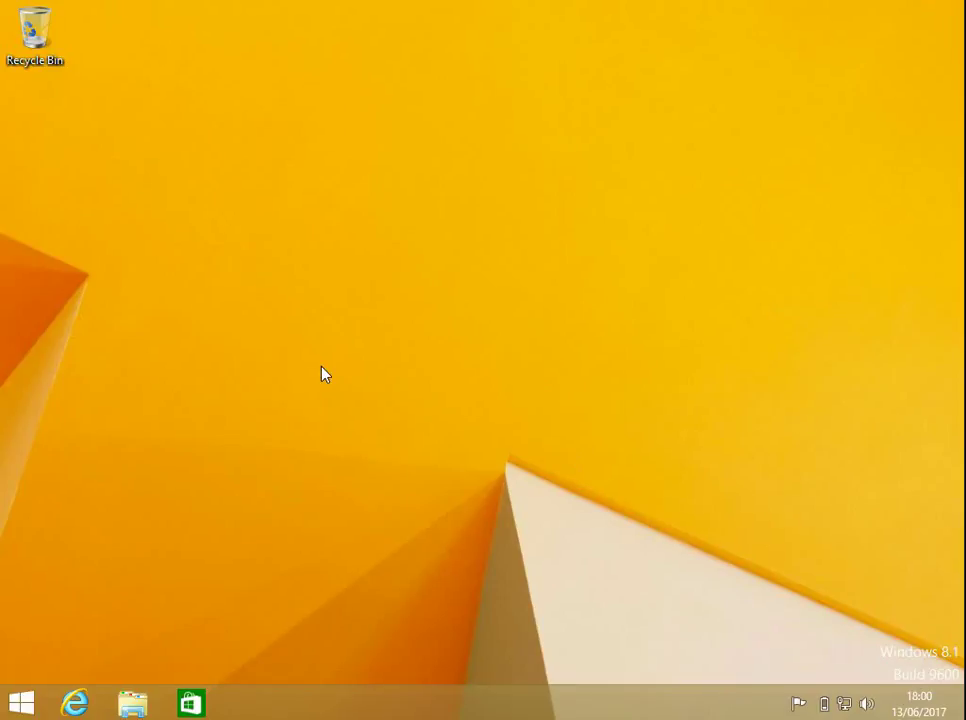
Browse Local Disk (C:) in File Explorer and enter the Program Files (x86) folder.
{"action": "left_click", "coordinate": [132, 704]}
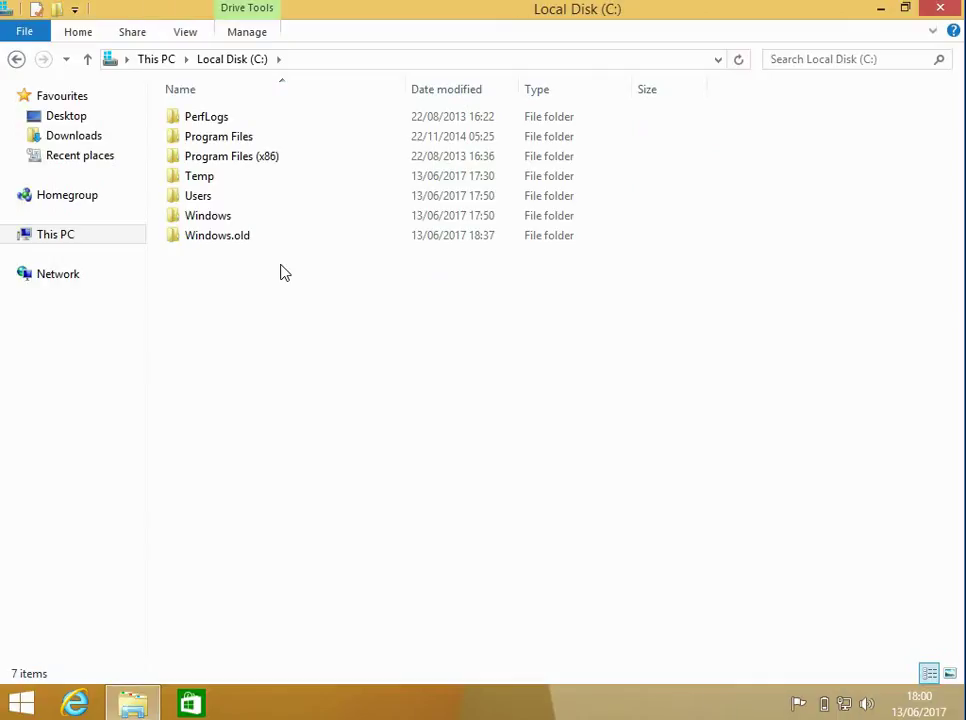
{"action": "left_click", "coordinate": [232, 156]}
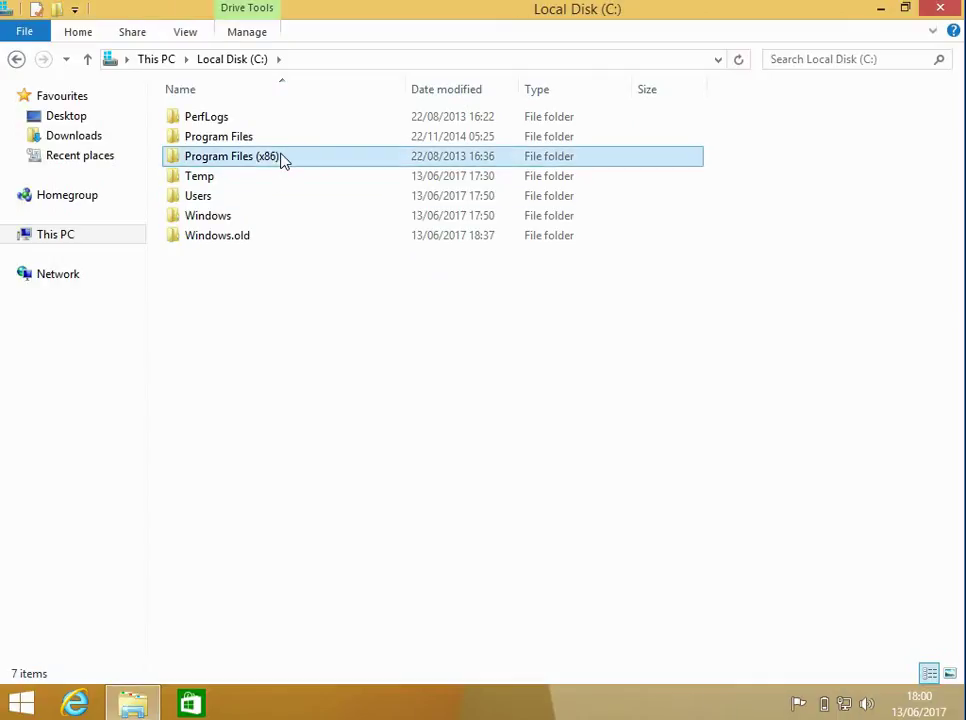
{"action": "double_click", "coordinate": [232, 156]}
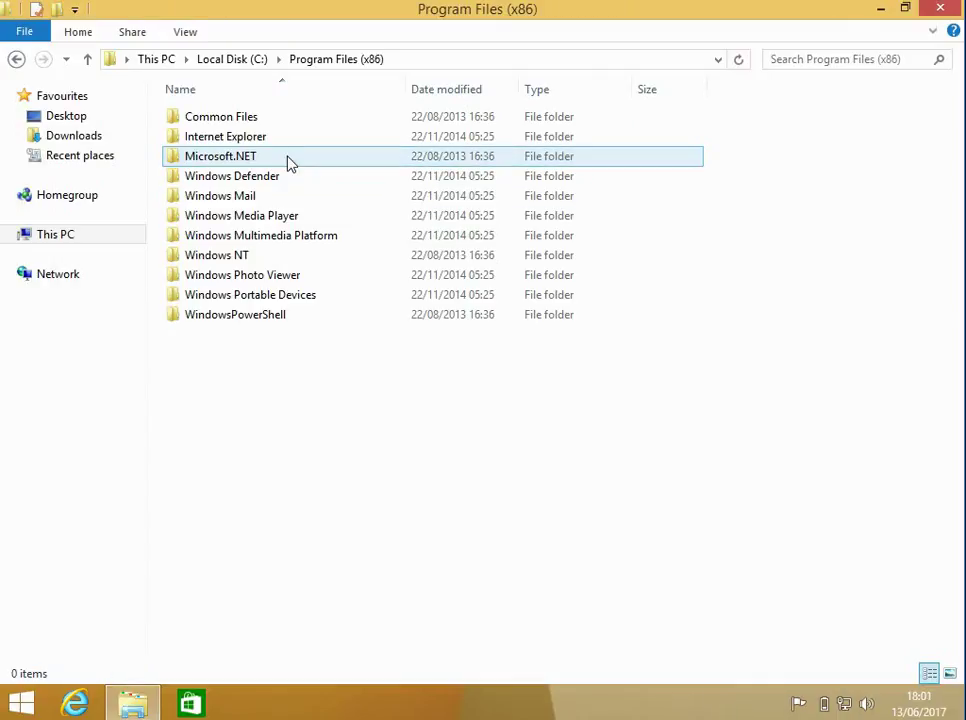
Show This PC's System properties confirming Windows 8.1 64-bit on JASON-PC.
{"action": "left_click", "coordinate": [56, 234]}
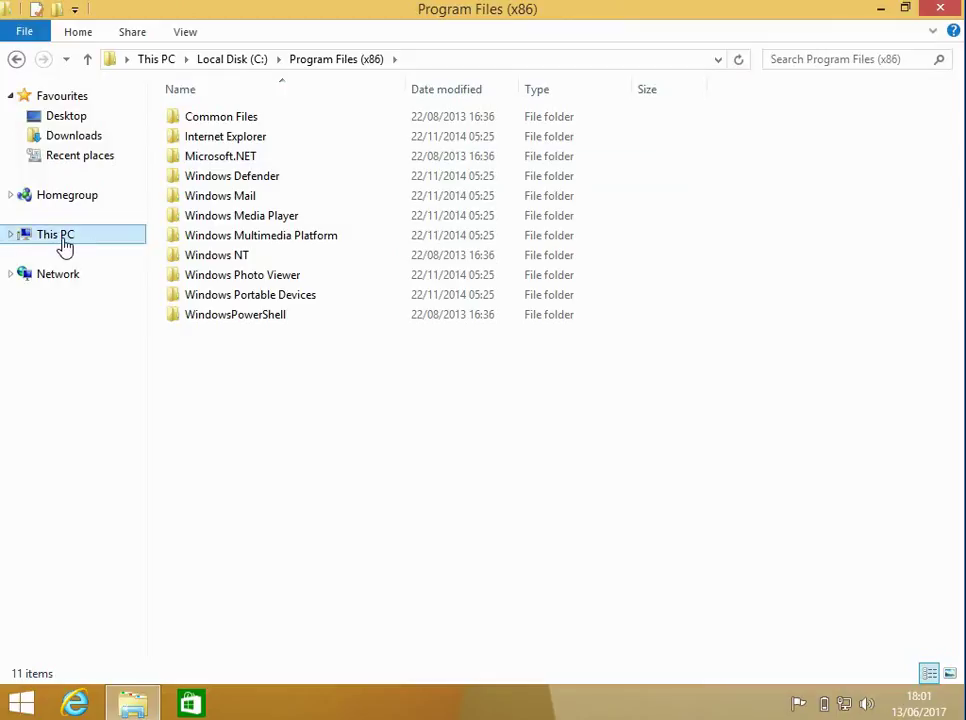
{"action": "right_click", "coordinate": [56, 234]}
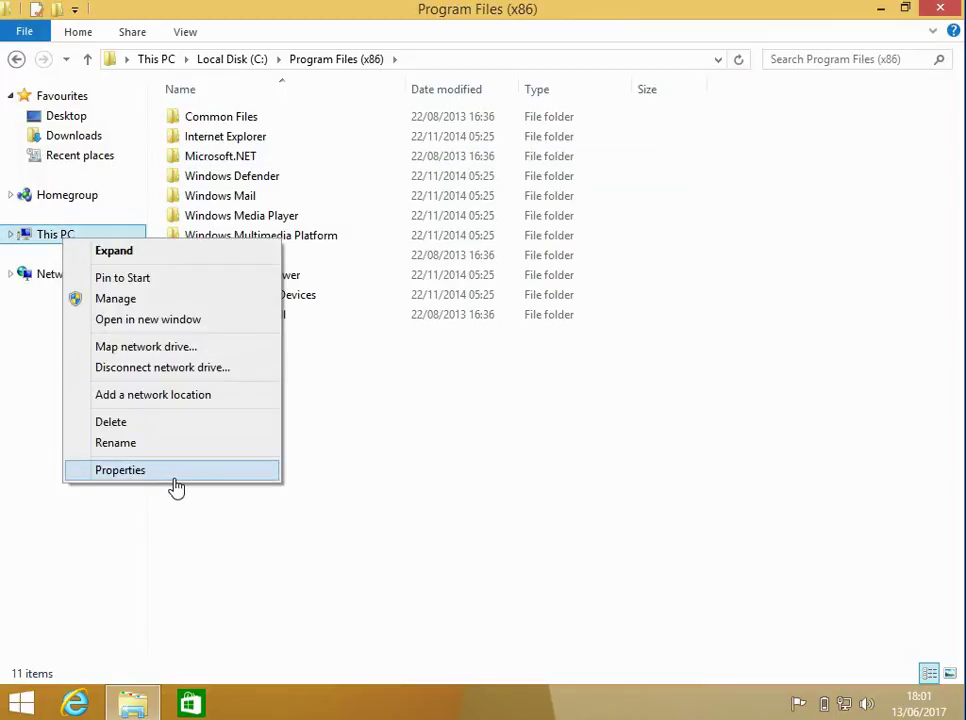
{"action": "left_click", "coordinate": [120, 470]}
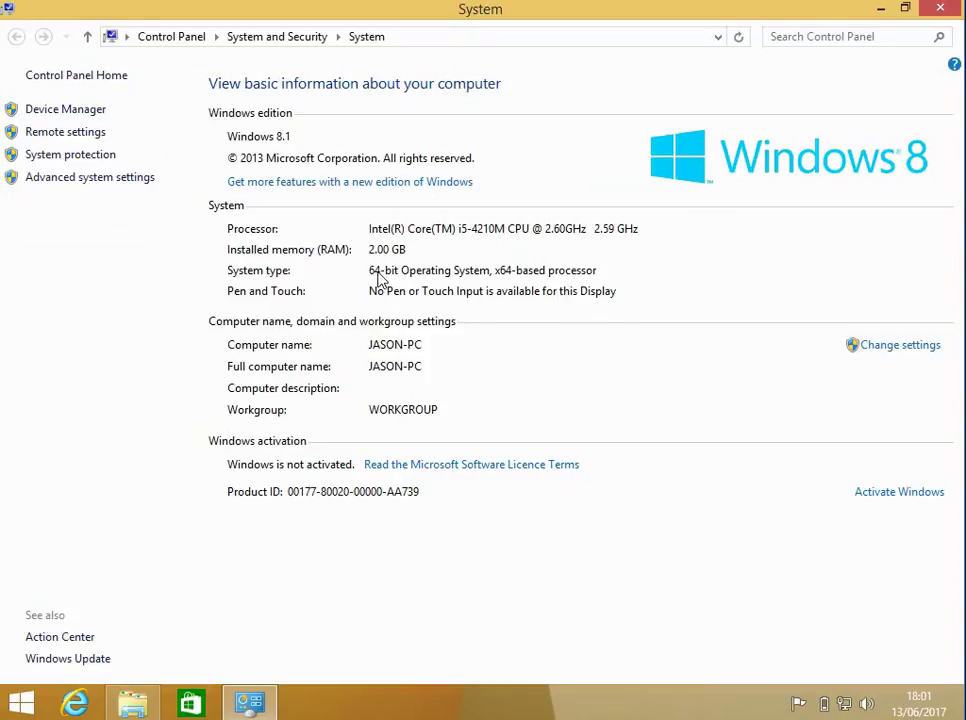
{"action": "mouse_move", "coordinate": [500, 288]}
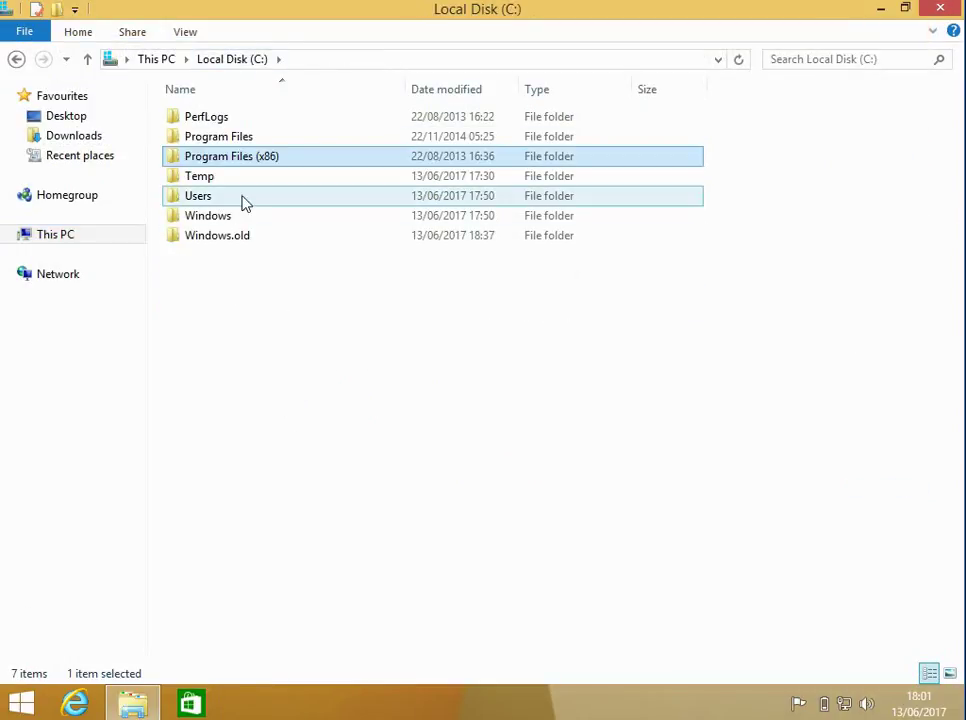
{"action": "double_click", "coordinate": [200, 176]}
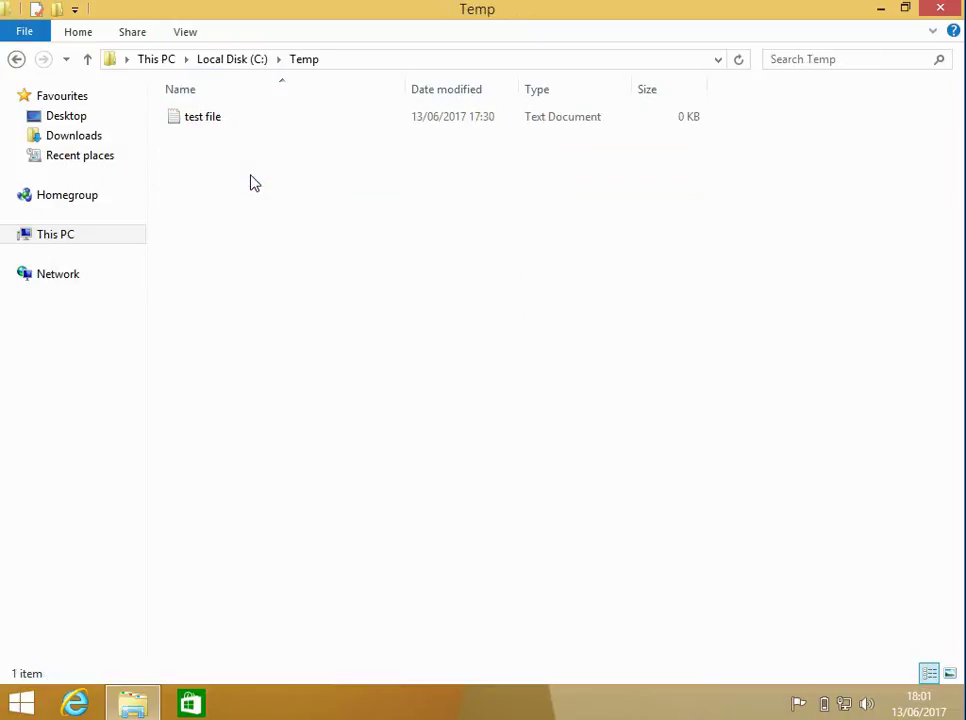
{"action": "left_click", "coordinate": [204, 116]}
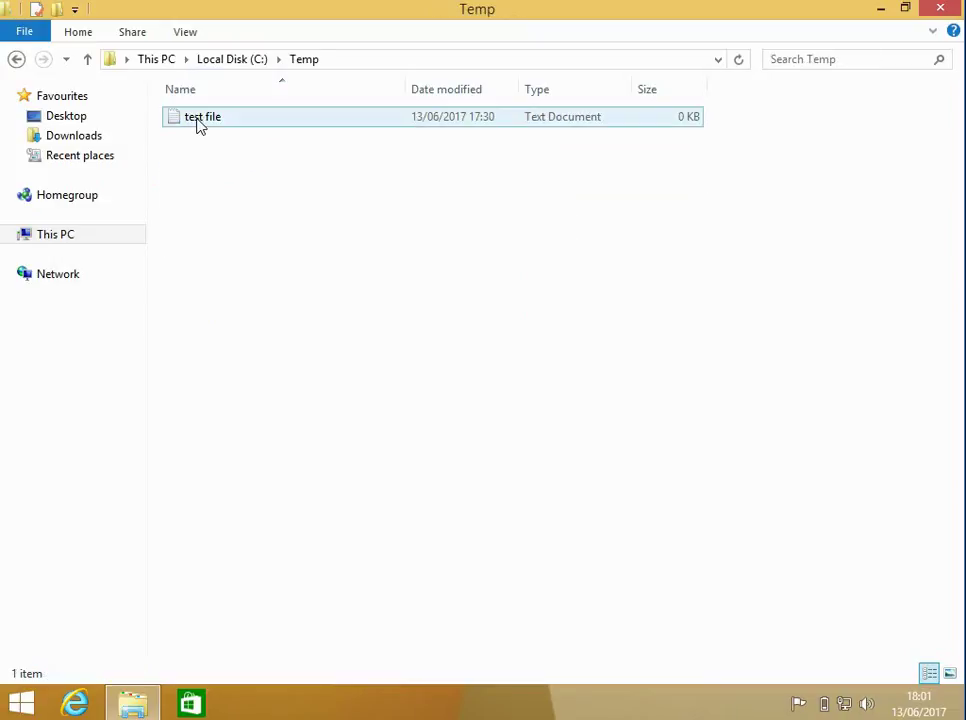
{"action": "double_click", "coordinate": [204, 116]}
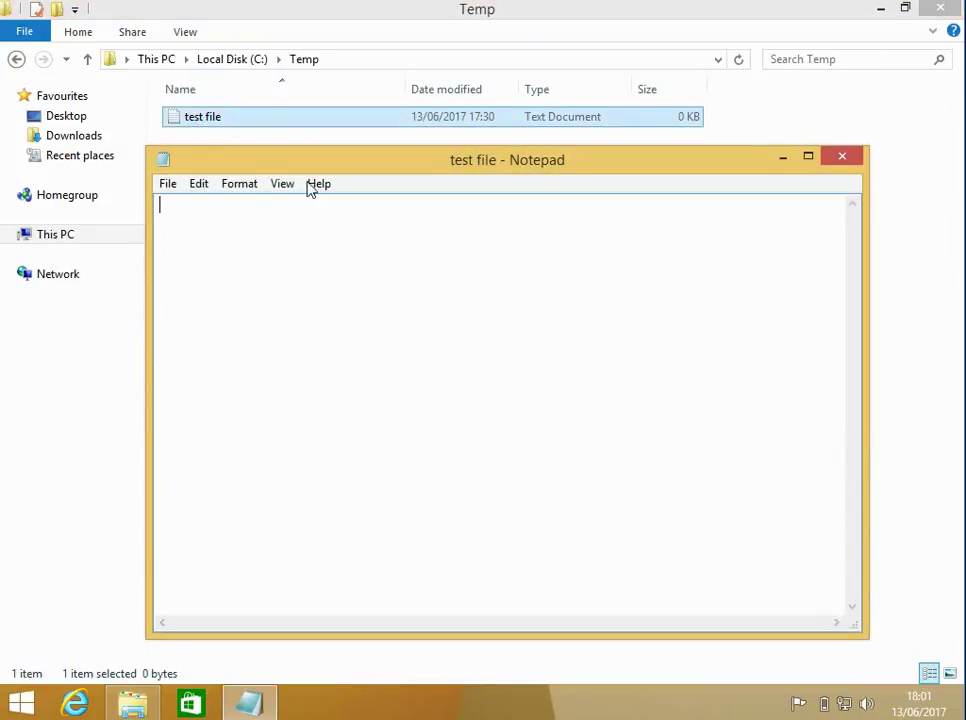
{"action": "left_click", "coordinate": [840, 156]}
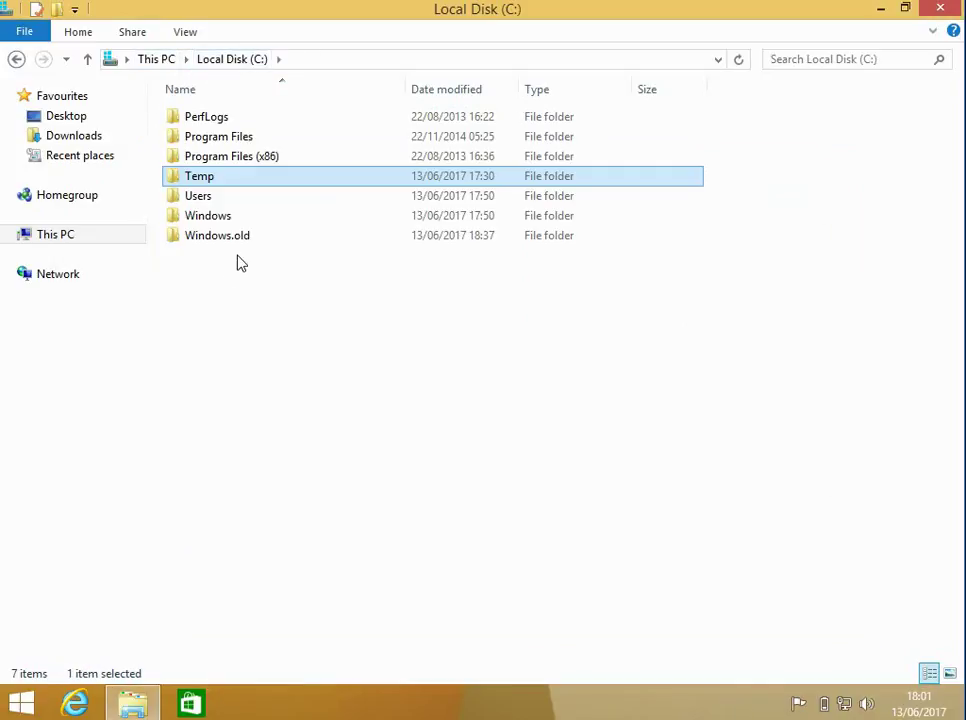
Browse into Windows.old, the old Jason profile, and its empty Documents folder.
{"action": "left_click", "coordinate": [216, 236]}
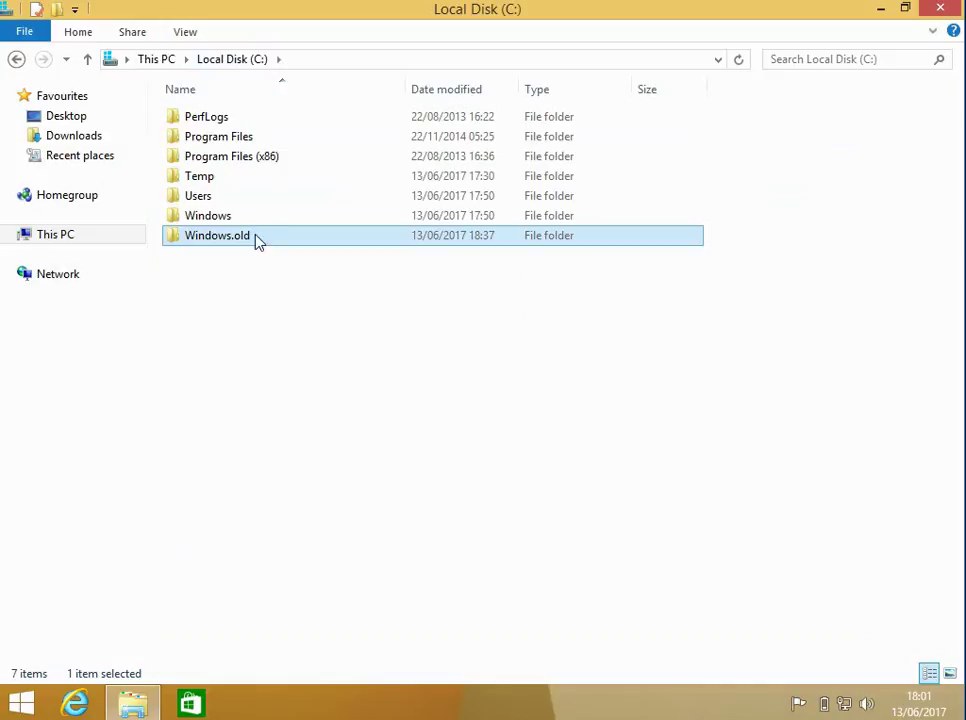
{"action": "mouse_move", "coordinate": [254, 248]}
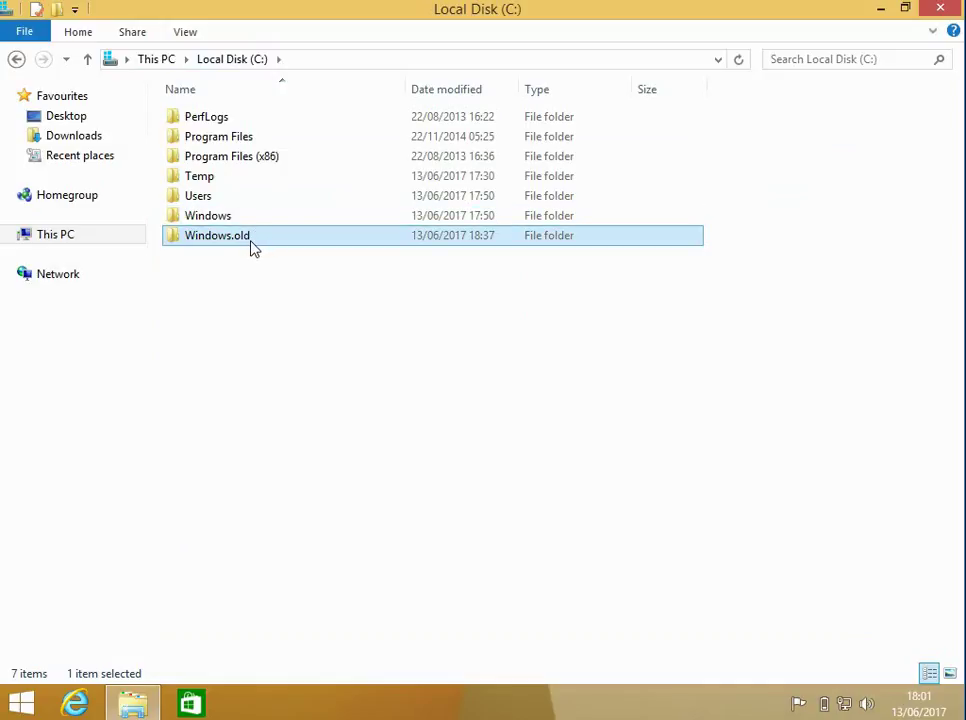
{"action": "double_click", "coordinate": [216, 236]}
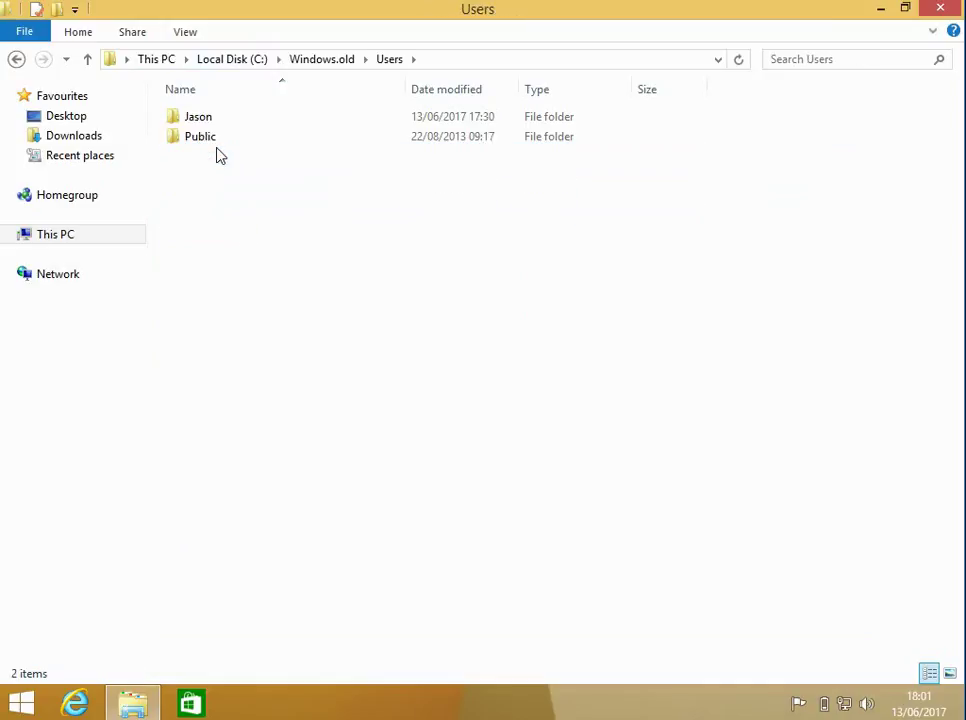
{"action": "double_click", "coordinate": [198, 116]}
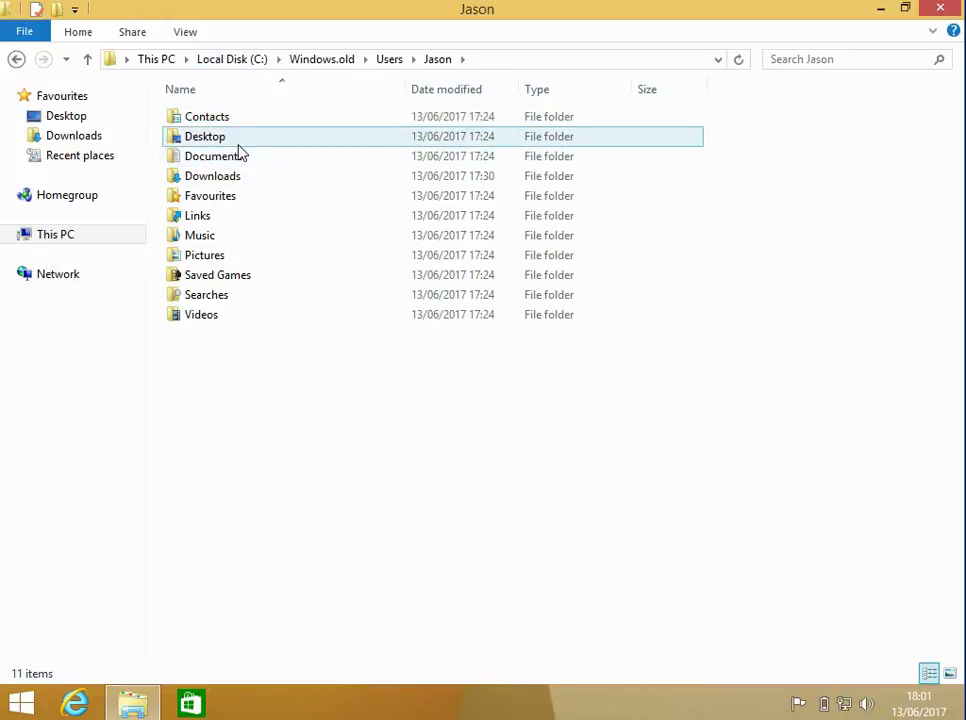
{"action": "double_click", "coordinate": [212, 156]}
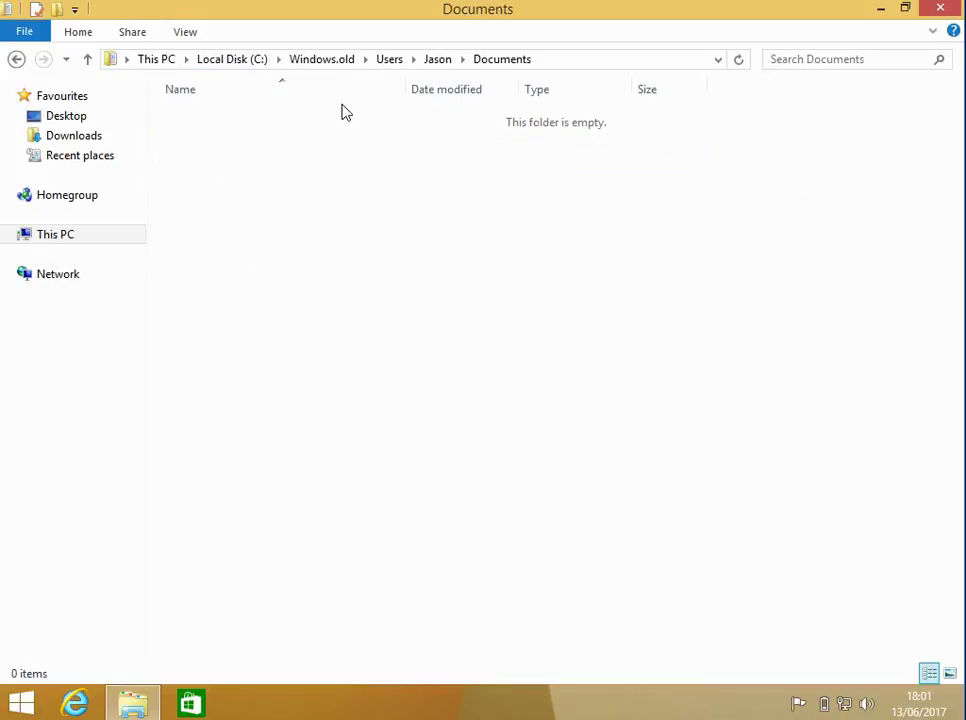
Go back to the old profile and enter its Desktop folder, also empty.
{"action": "left_click", "coordinate": [436, 60]}
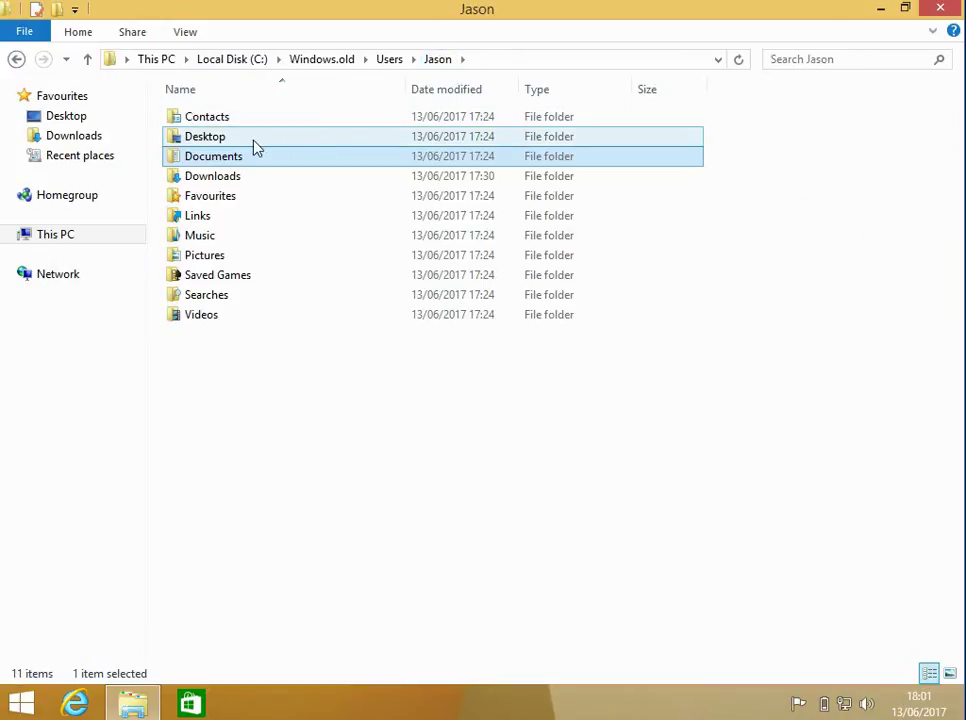
{"action": "double_click", "coordinate": [204, 136]}
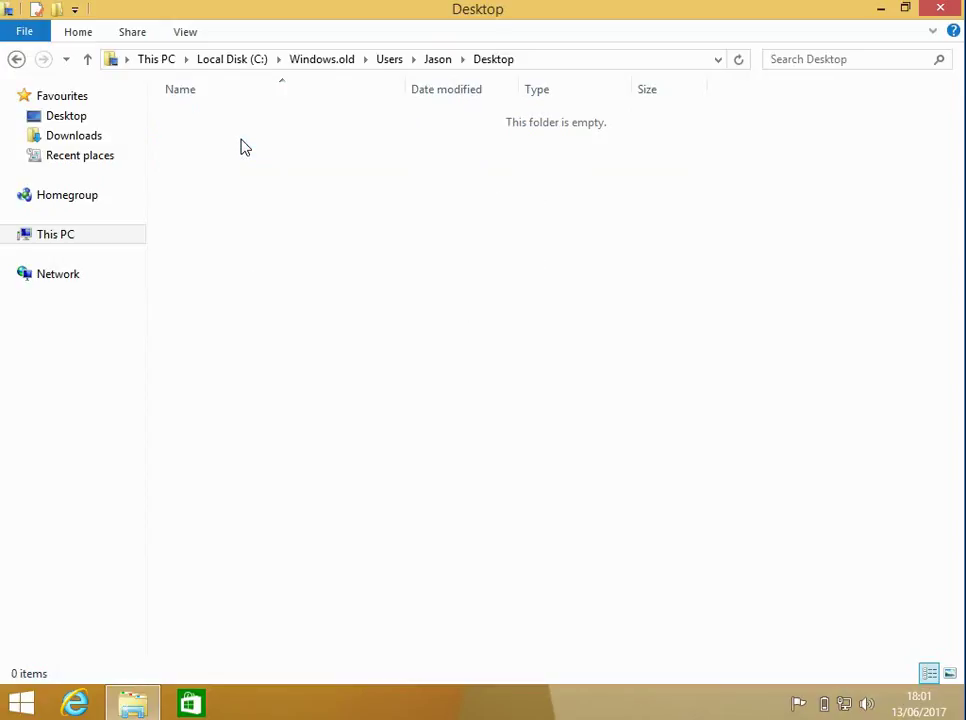
{"action": "mouse_move", "coordinate": [316, 220]}
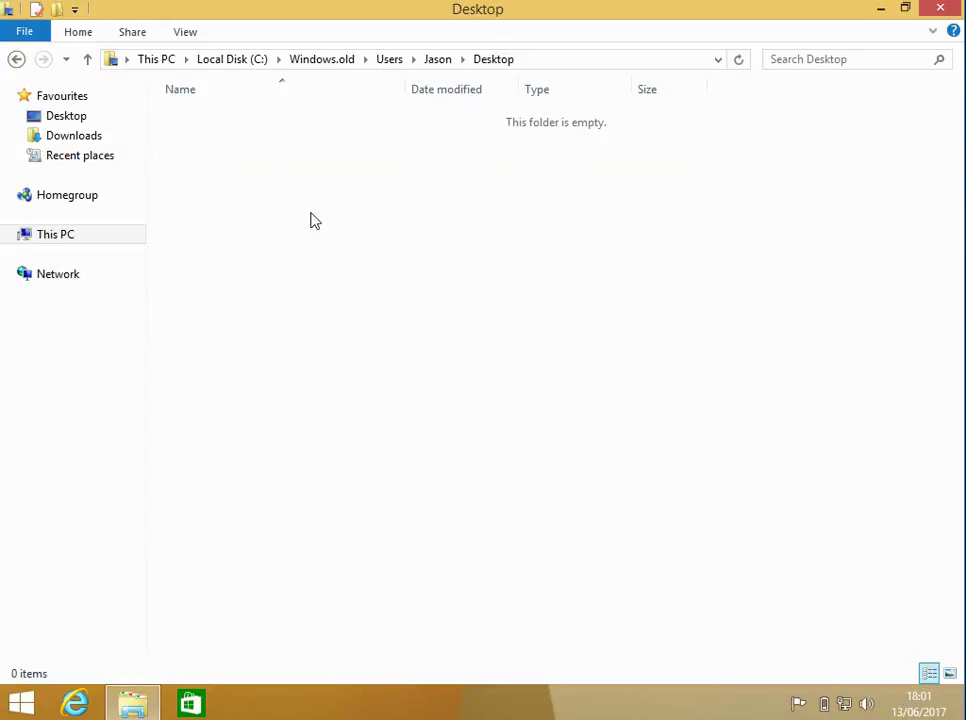
{"action": "mouse_move", "coordinate": [282, 220]}
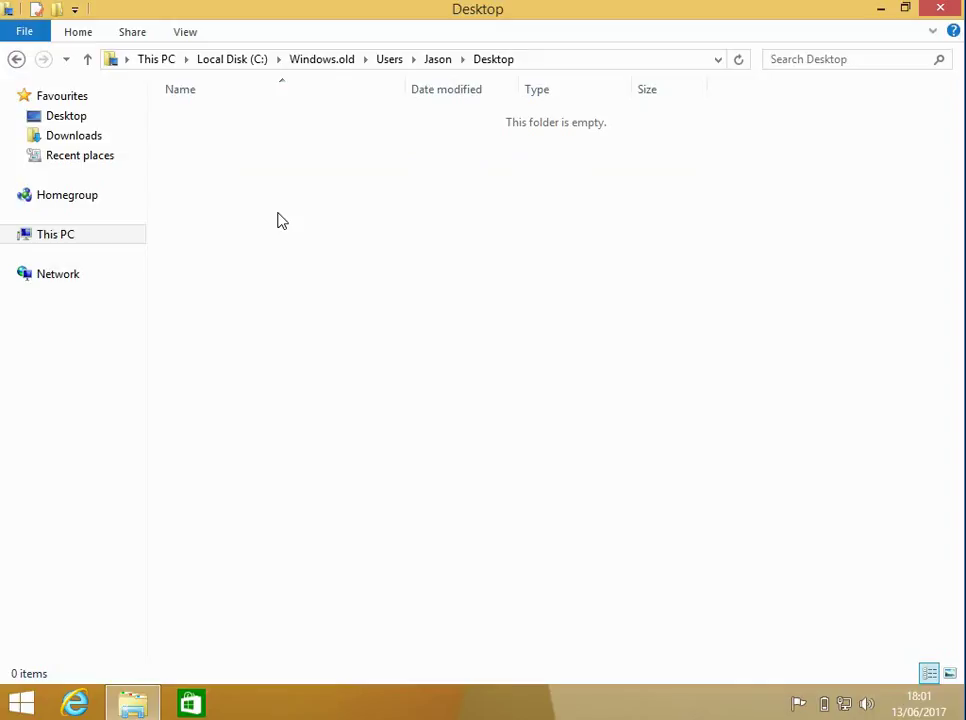